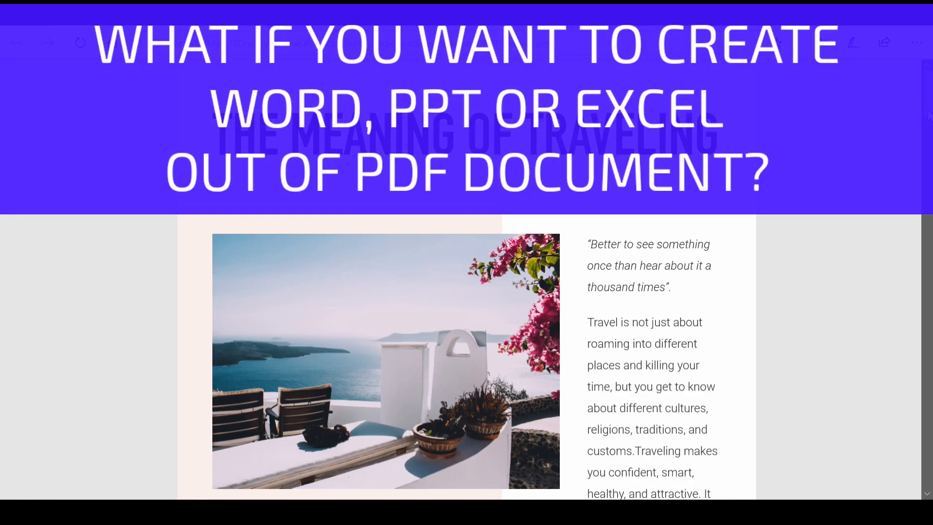
Step: Scroll down and choose Open Files to list the sample PDF documents
{"action": "scroll", "scroll_direction": "down", "scroll_amount": 3}
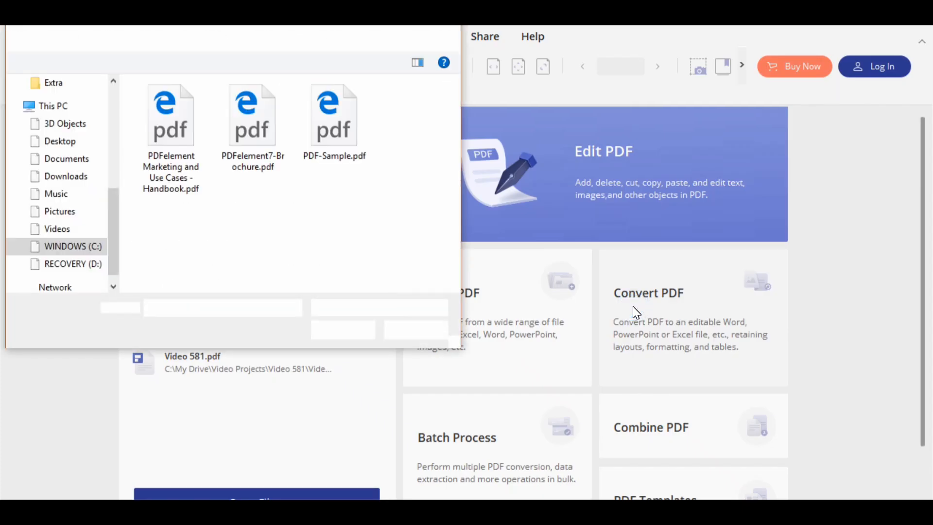
{"action": "left_click", "coordinate": [495, 387]}
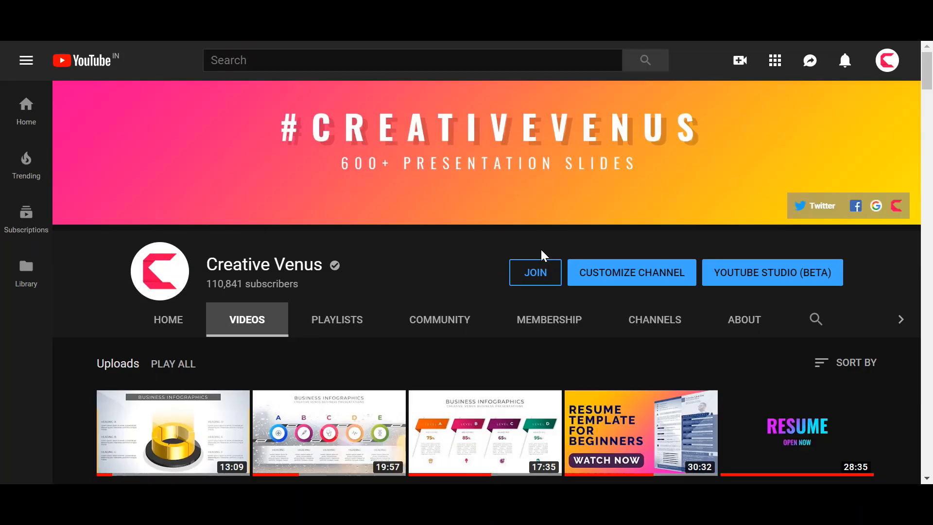
{"action": "mouse_move", "coordinate": [433, 268]}
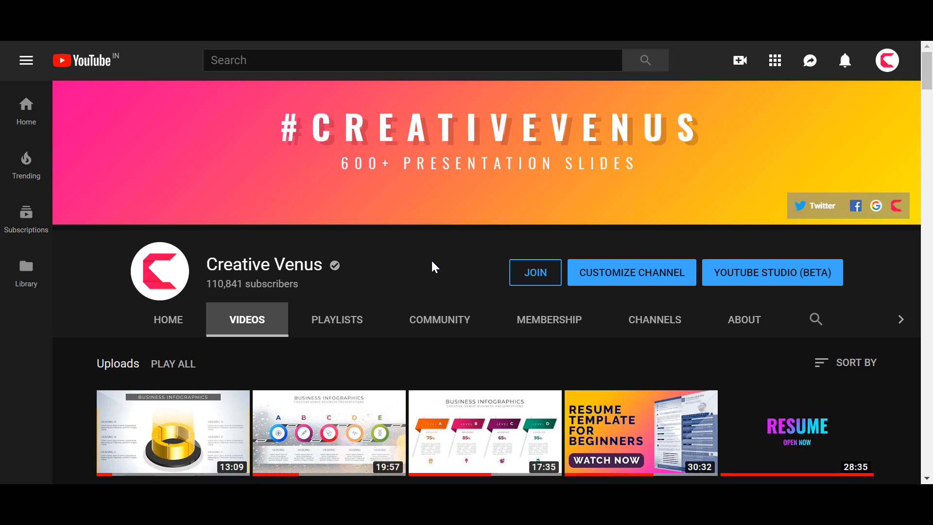
{"action": "mouse_move", "coordinate": [425, 269]}
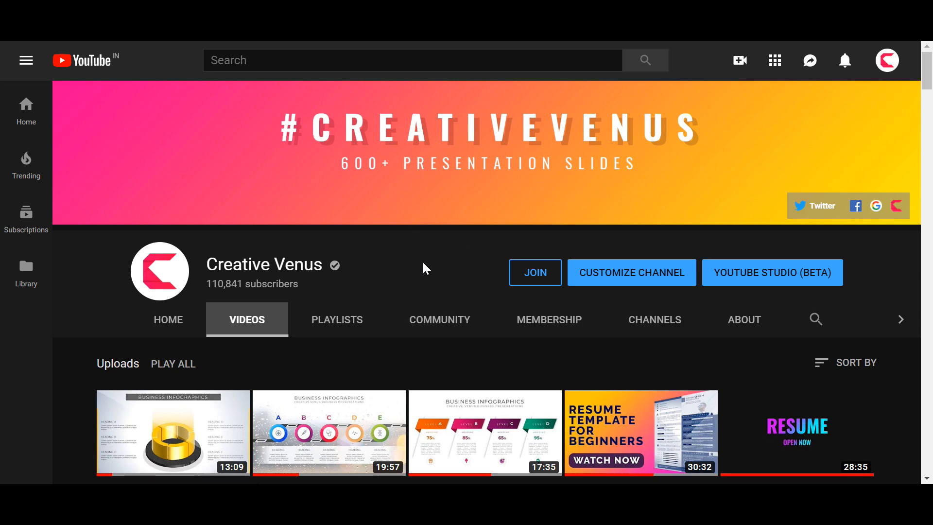
{"action": "mouse_move", "coordinate": [466, 284]}
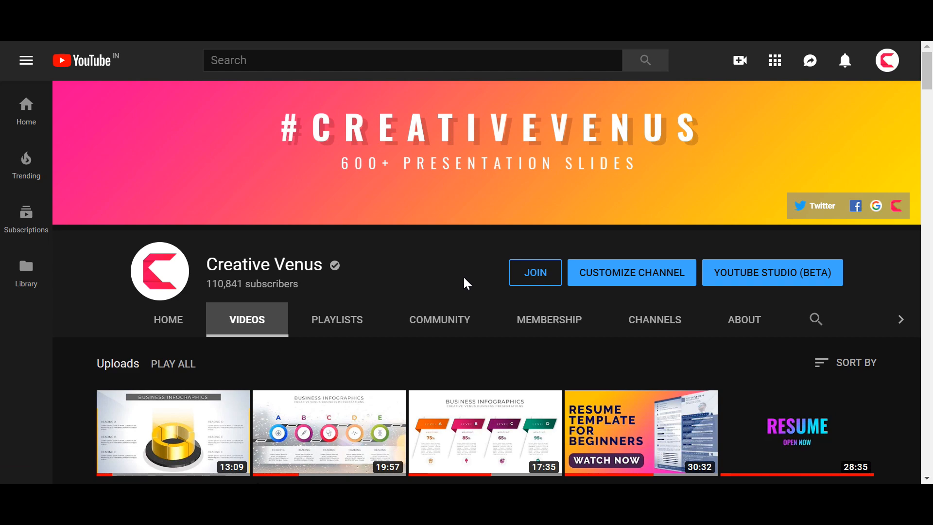
{"action": "scroll", "scroll_direction": "down", "scroll_amount": 3}
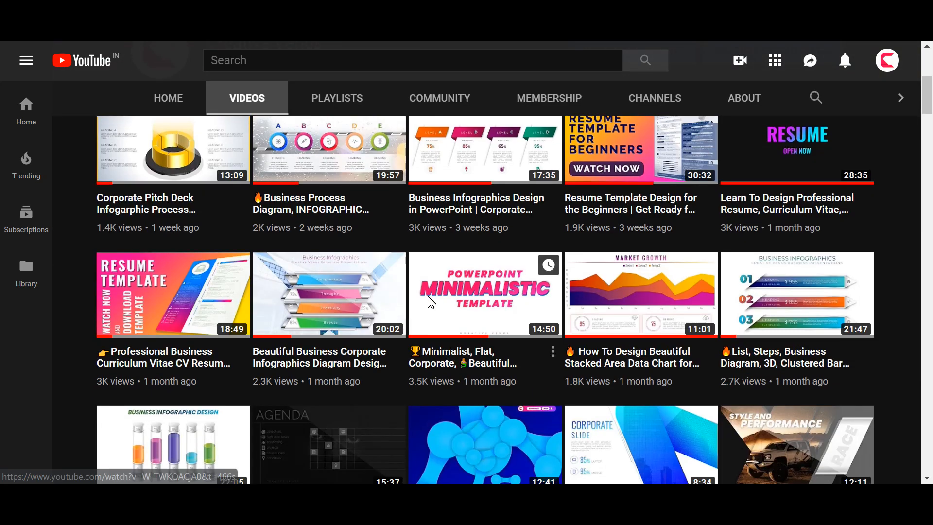
{"action": "scroll", "scroll_direction": "down", "scroll_amount": 3}
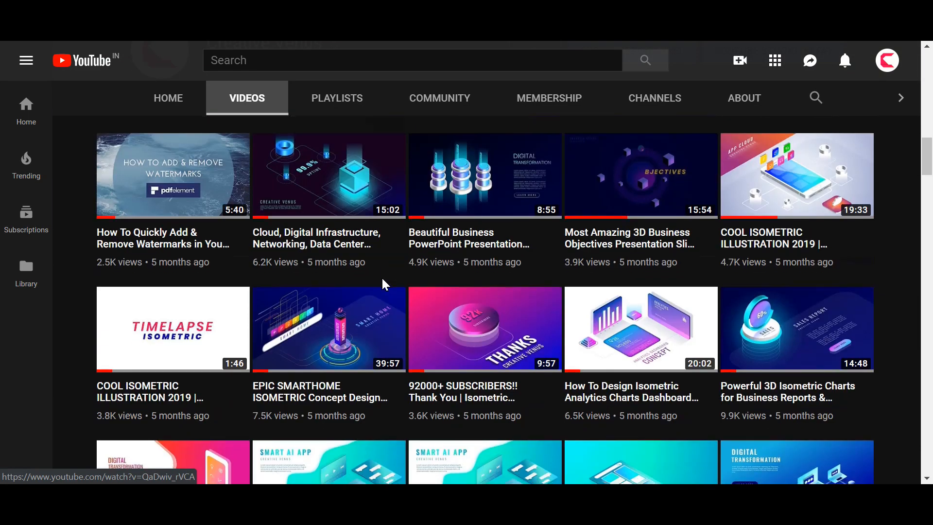
{"action": "scroll", "scroll_direction": "down", "scroll_amount": 3}
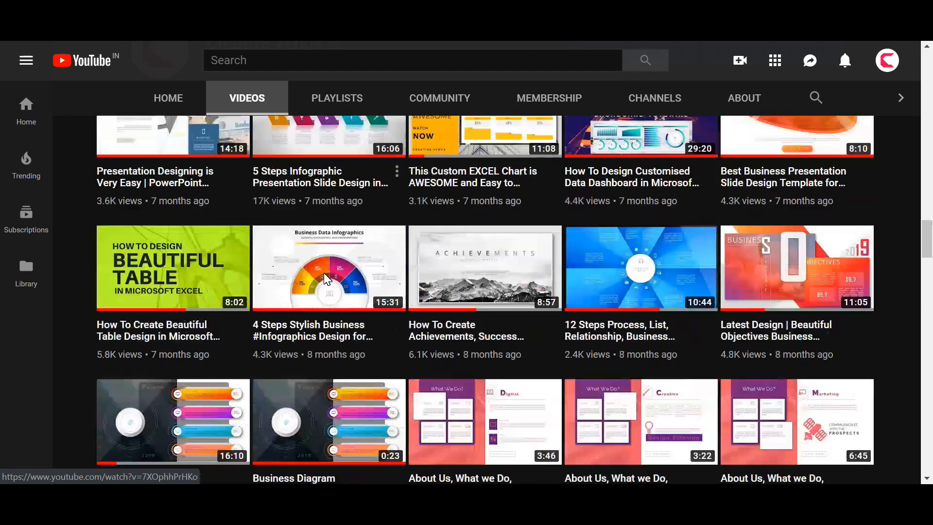
{"action": "scroll", "scroll_direction": "down", "scroll_amount": 3}
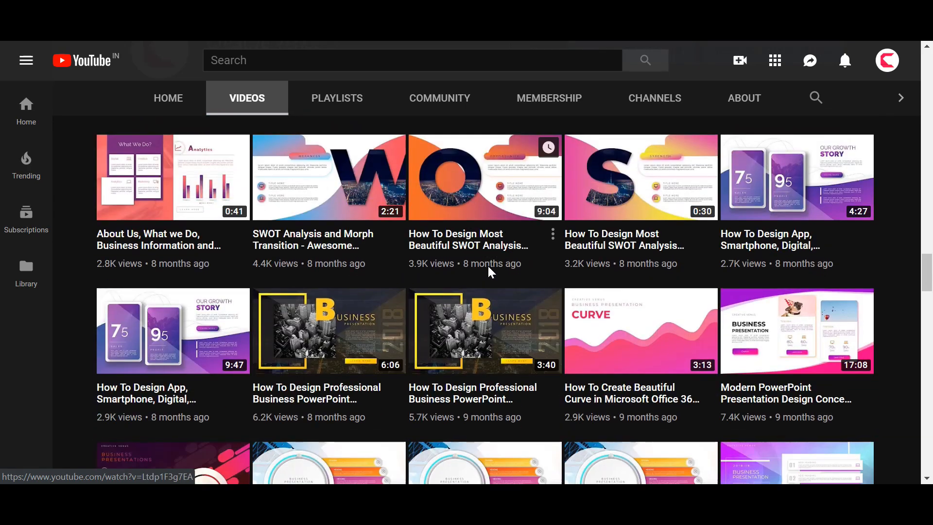
{"action": "scroll", "scroll_direction": "down", "scroll_amount": 3}
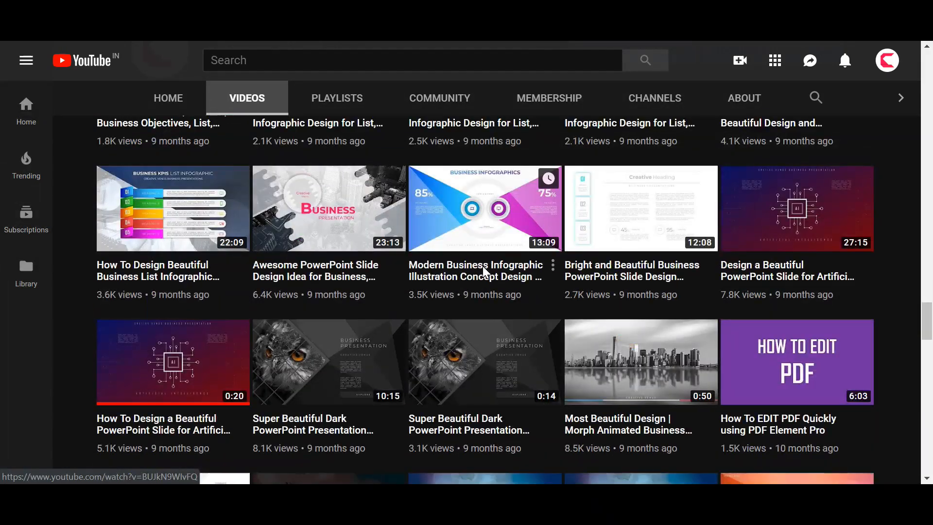
{"action": "scroll", "scroll_direction": "down", "scroll_amount": 3}
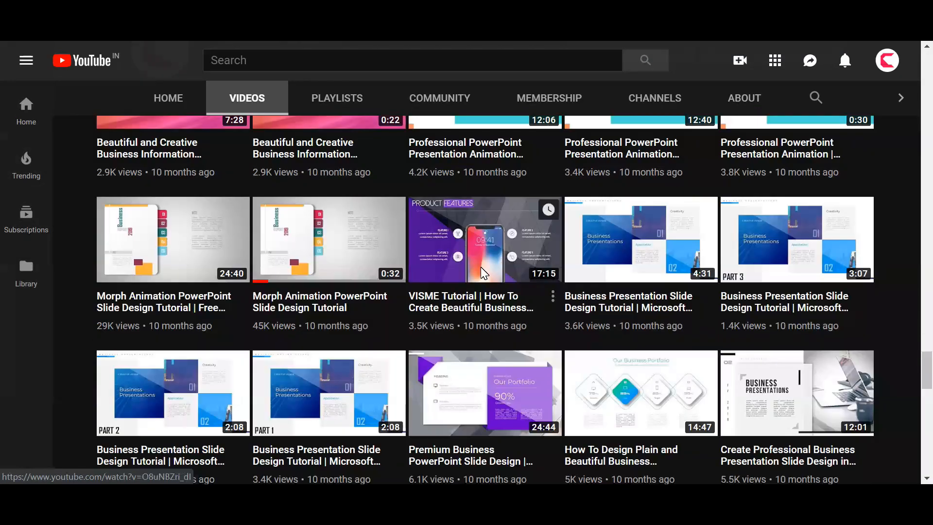
{"action": "scroll", "scroll_direction": "down", "scroll_amount": 3}
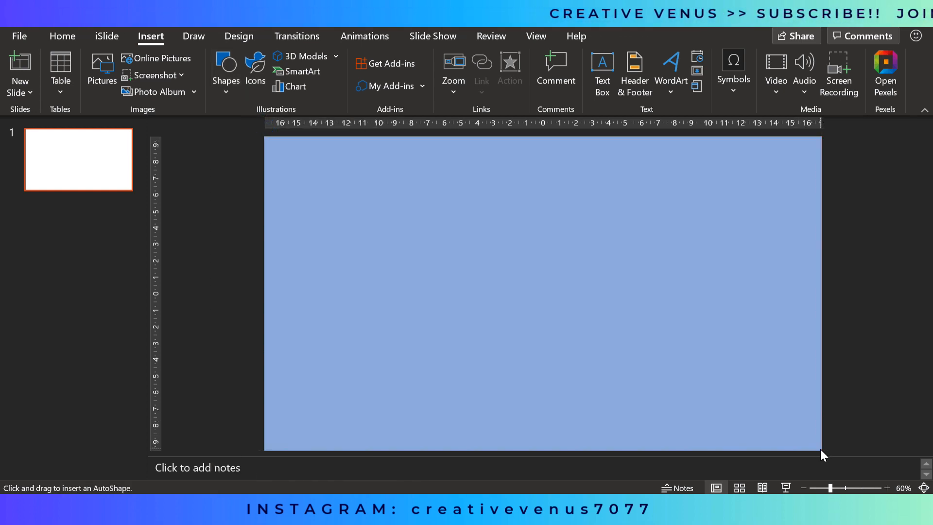
Step: Finish the full-slide rectangle and draw a slightly smaller rectangle inside it
{"action": "left_click", "coordinate": [380, 72]}
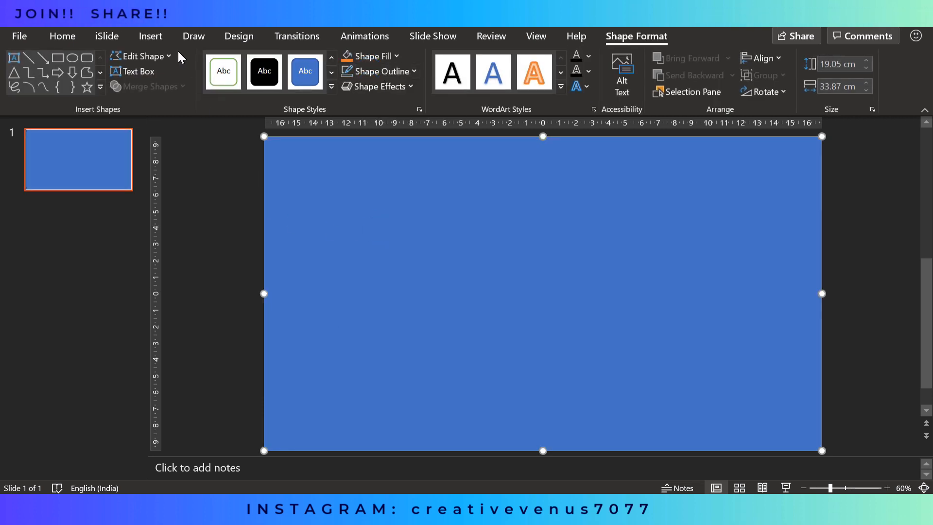
{"action": "left_click", "coordinate": [150, 36]}
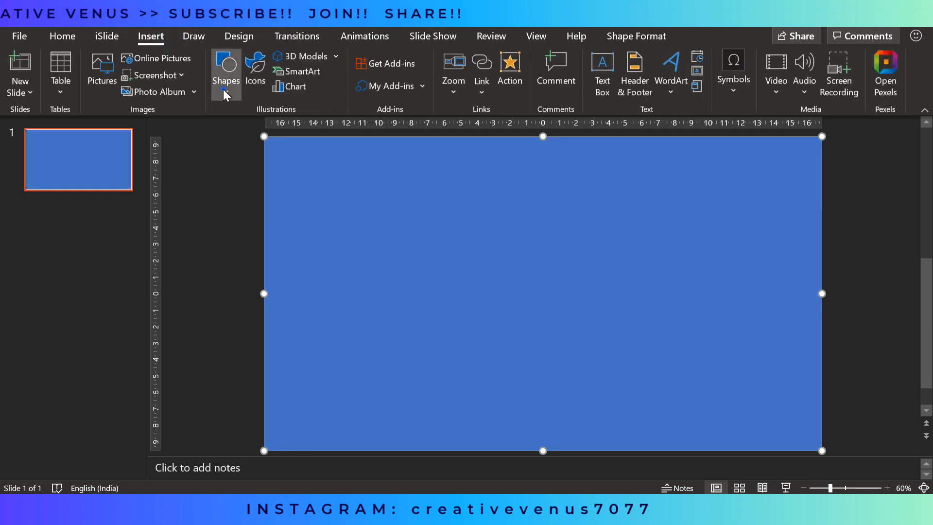
{"action": "left_click", "coordinate": [225, 71]}
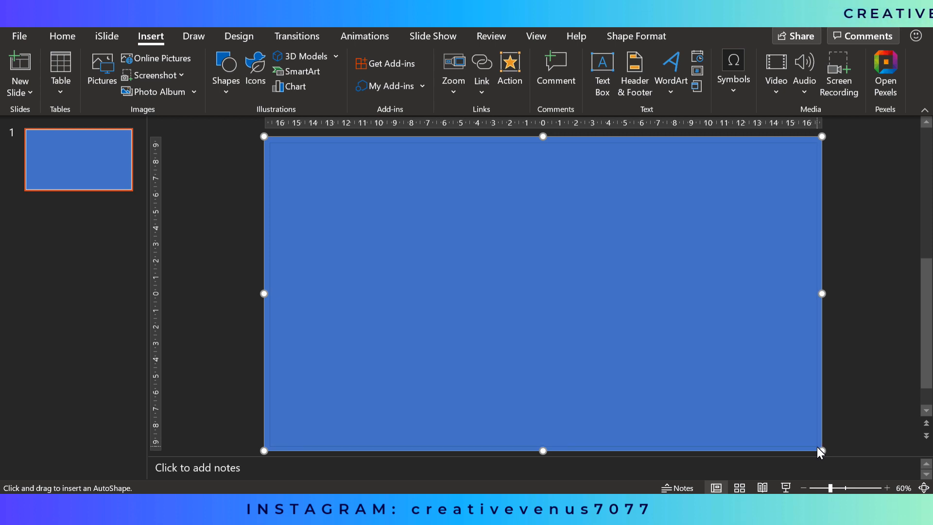
{"action": "left_click", "coordinate": [542, 292]}
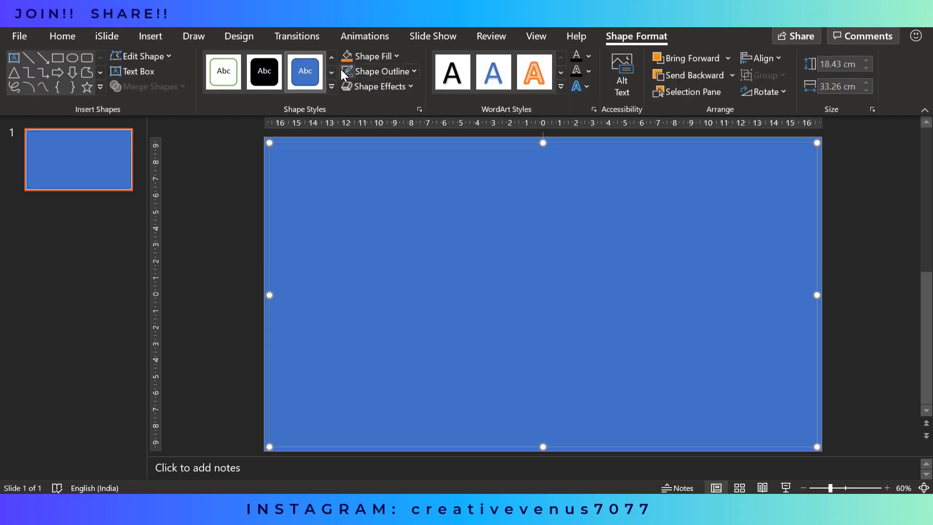
Step: Fill the inner rectangle orange and deselect it
{"action": "left_click", "coordinate": [370, 56]}
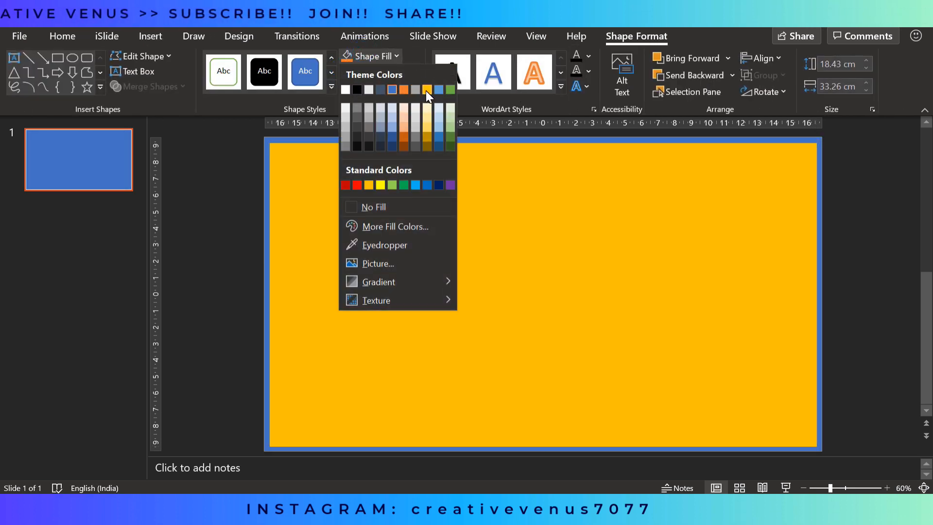
{"action": "left_click", "coordinate": [427, 90]}
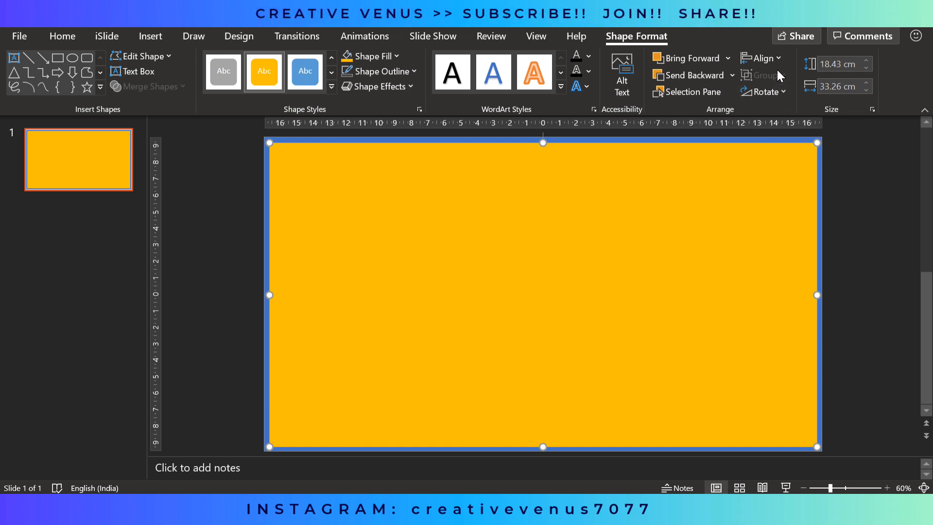
{"action": "left_click", "coordinate": [761, 58]}
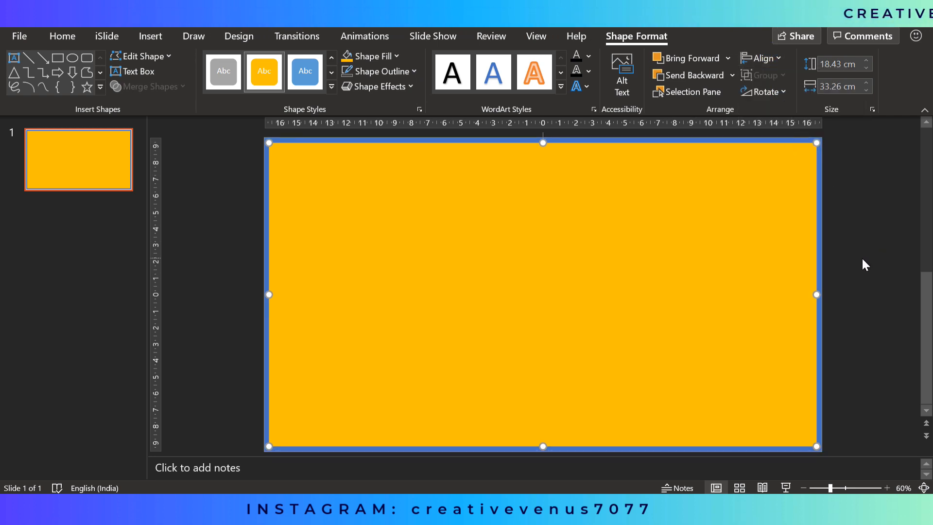
{"action": "left_click", "coordinate": [62, 37]}
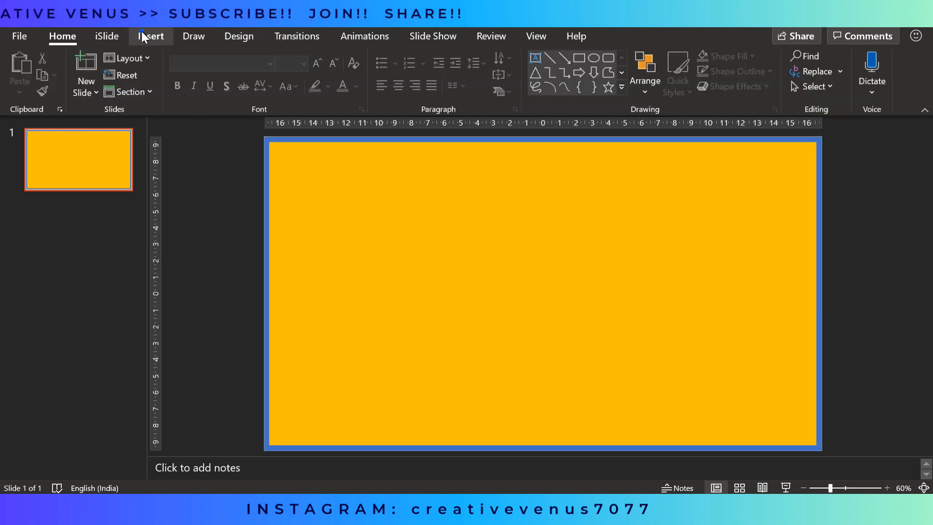
Step: Insert a right triangle in the lower-right corner, sized 10 cm tall and 13.6 cm wide
{"action": "left_click", "coordinate": [151, 36]}
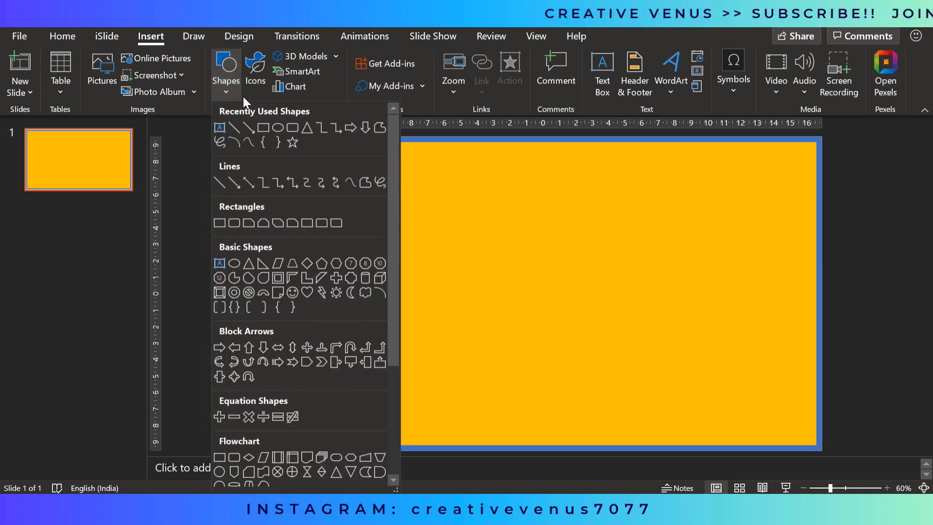
{"action": "mouse_move", "coordinate": [260, 266]}
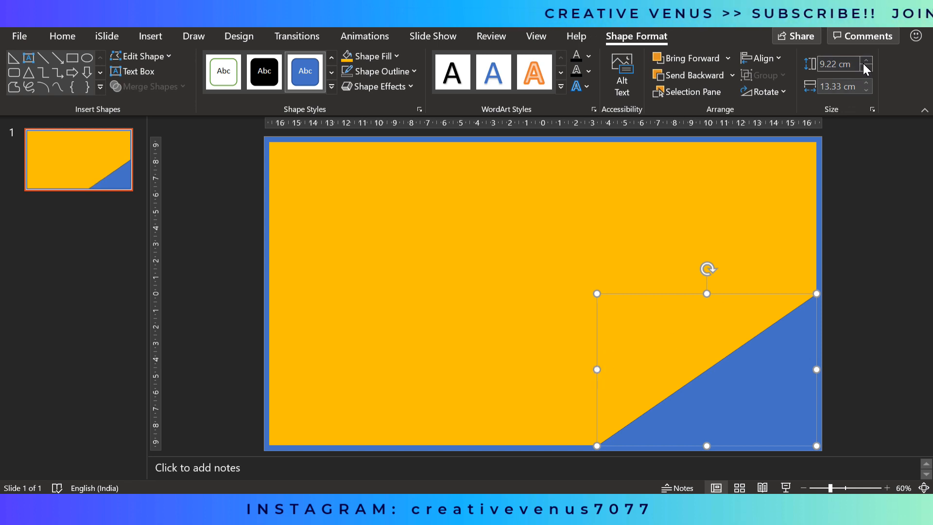
{"action": "left_click", "coordinate": [867, 61]}
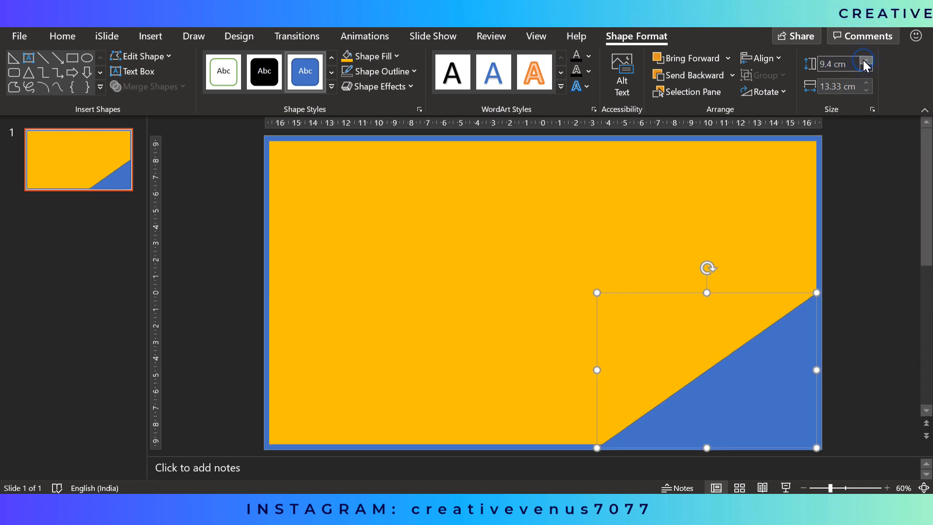
{"action": "left_click", "coordinate": [865, 60]}
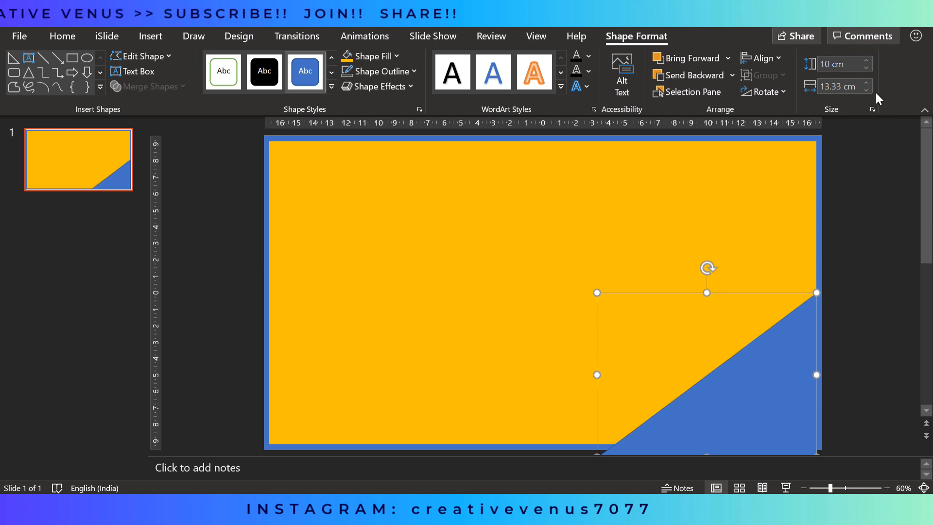
{"action": "left_click", "coordinate": [865, 82]}
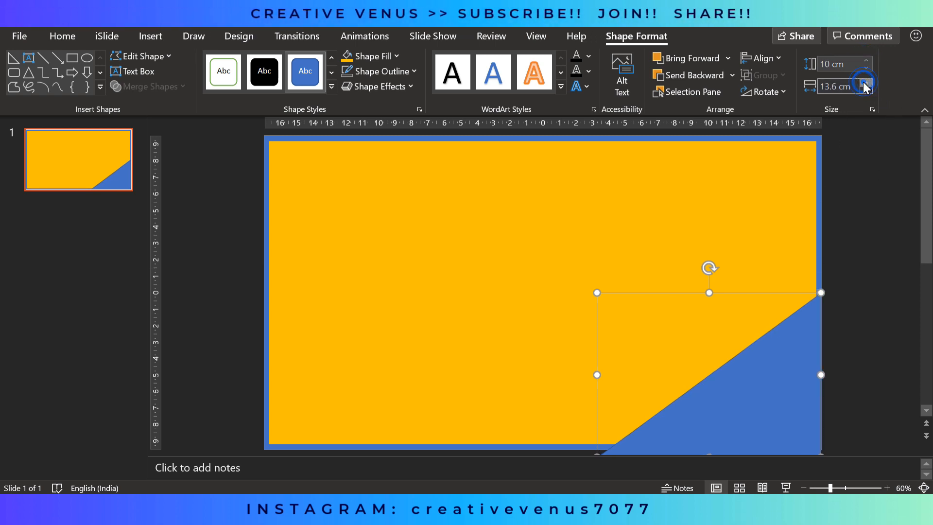
{"action": "left_click", "coordinate": [867, 82]}
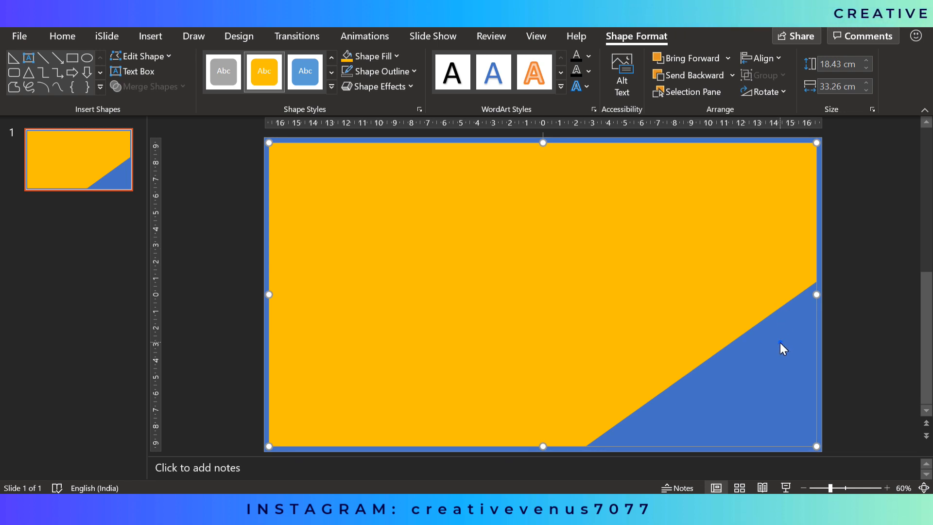
Step: Select the rectangle and triangle together and subtract the triangle with Merge Shapes
{"action": "left_click", "coordinate": [149, 87]}
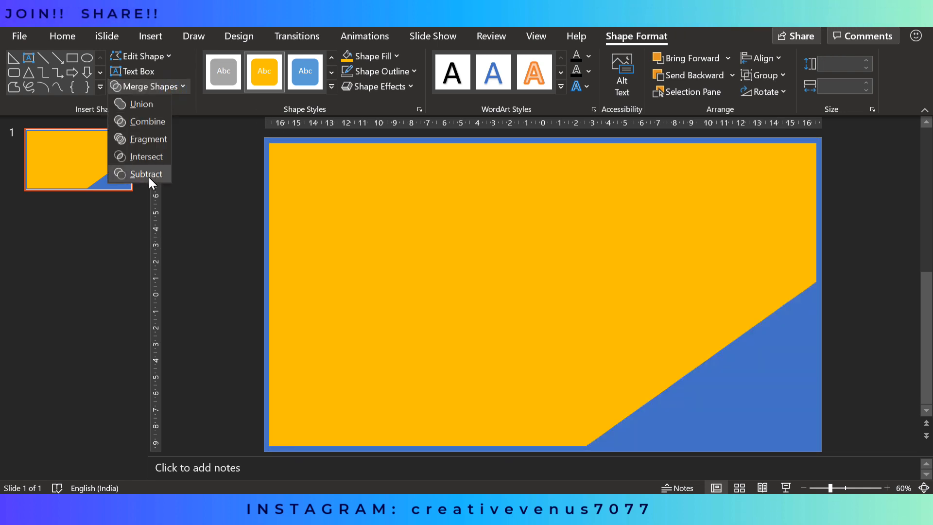
{"action": "left_click", "coordinate": [146, 174]}
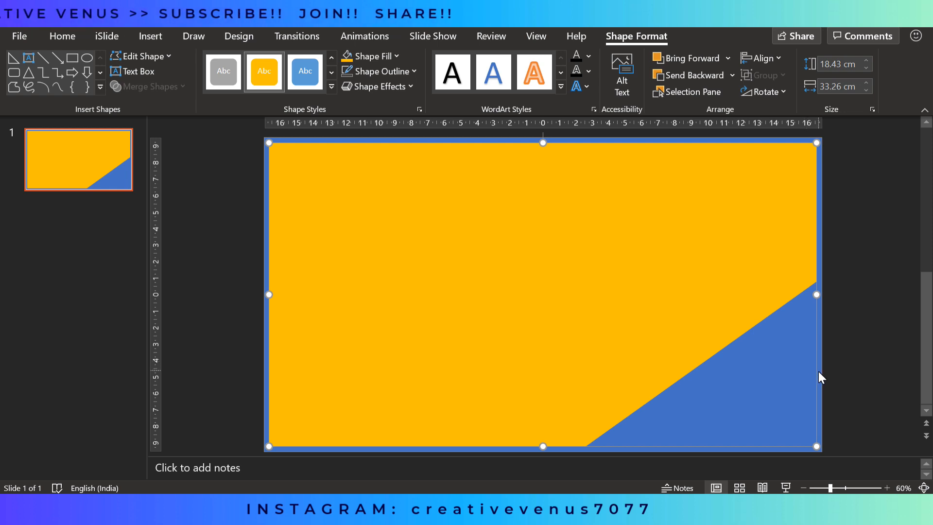
{"action": "left_click", "coordinate": [535, 245]}
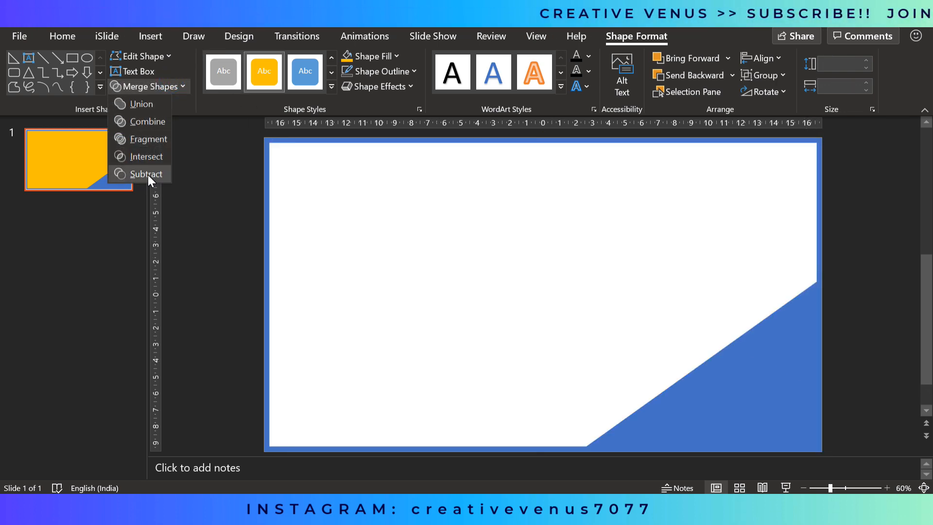
{"action": "left_click", "coordinate": [146, 174]}
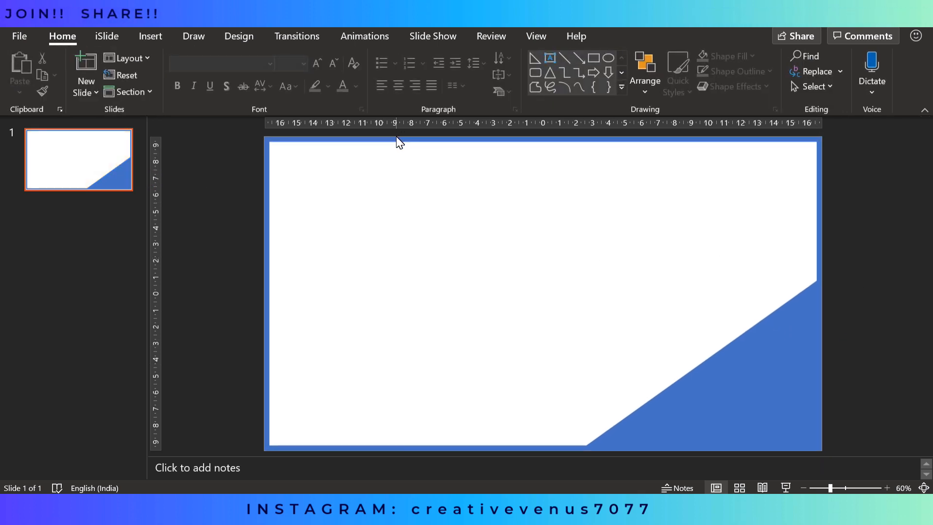
Step: Duplicate the slide from its right-click menu to create slide 2
{"action": "right_click", "coordinate": [78, 159]}
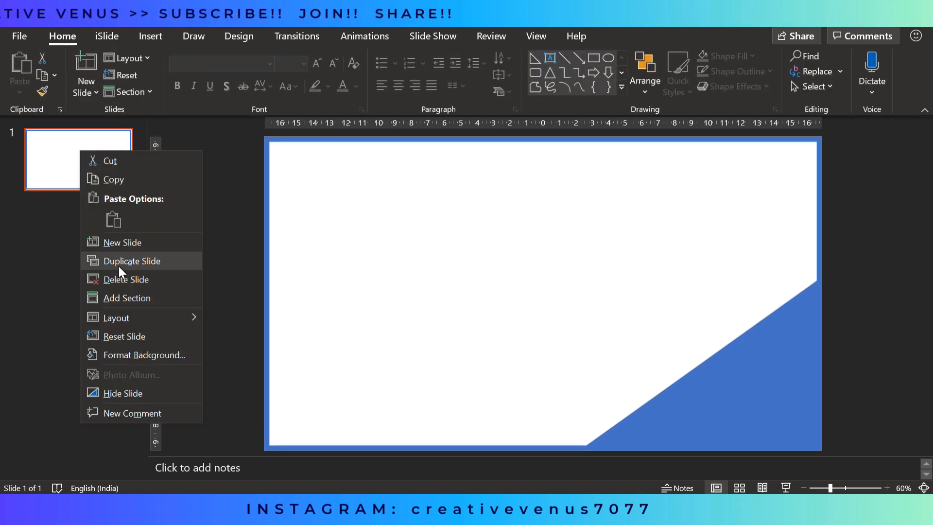
{"action": "left_click", "coordinate": [132, 261]}
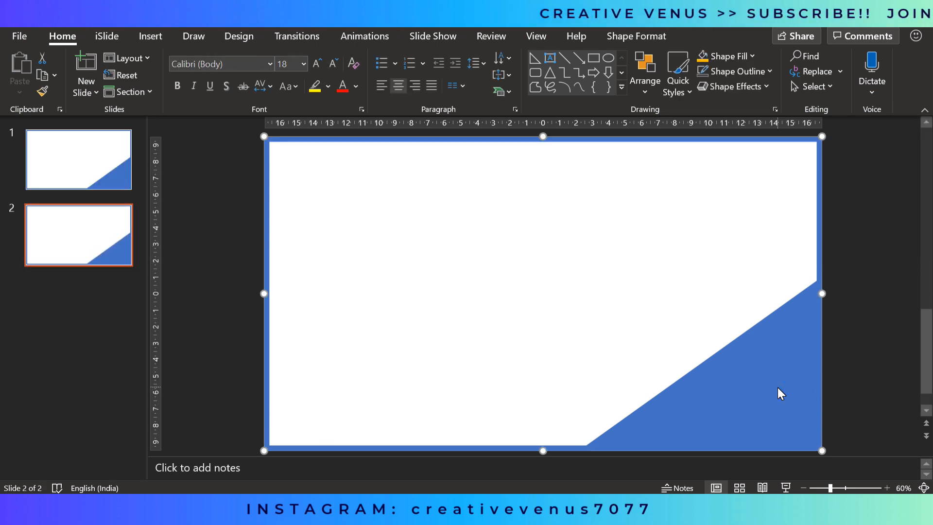
{"action": "left_click", "coordinate": [151, 36]}
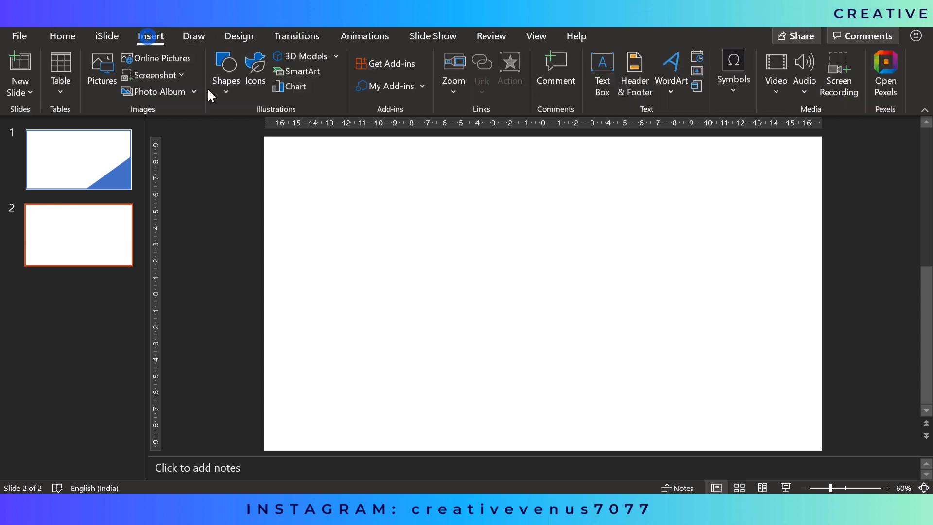
Step: Draw a full-slide rectangle, fill it with the city photo from Video 587, then choose solid fill
{"action": "left_click", "coordinate": [225, 70]}
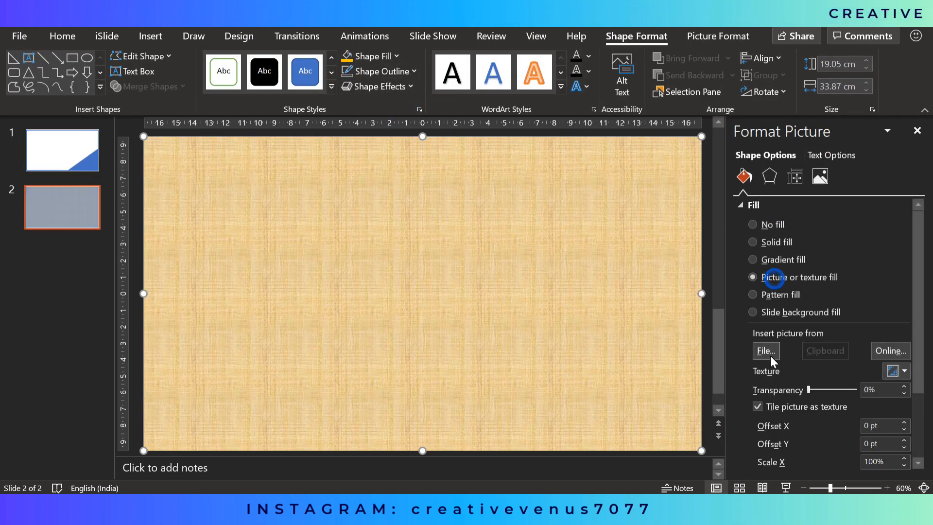
{"action": "left_click", "coordinate": [765, 350]}
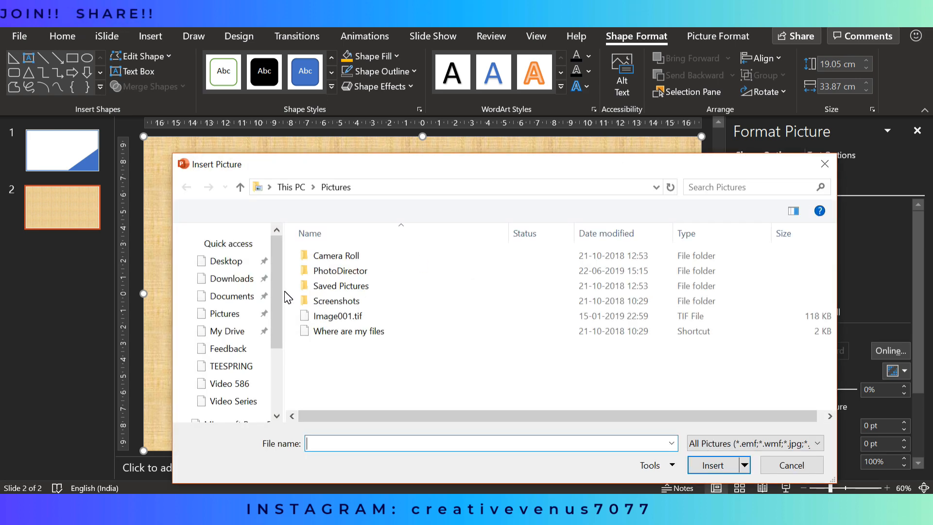
{"action": "scroll", "scroll_direction": "down", "scroll_amount": 3}
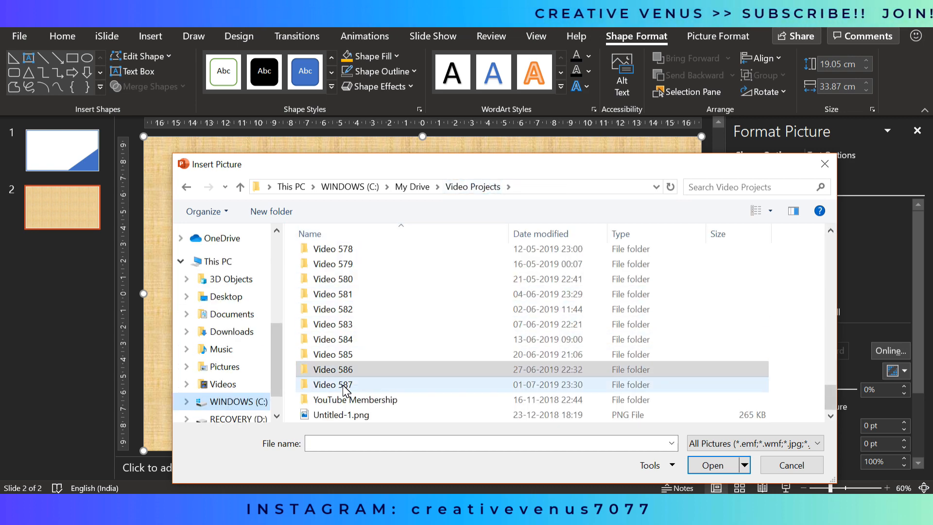
{"action": "double_click", "coordinate": [332, 384]}
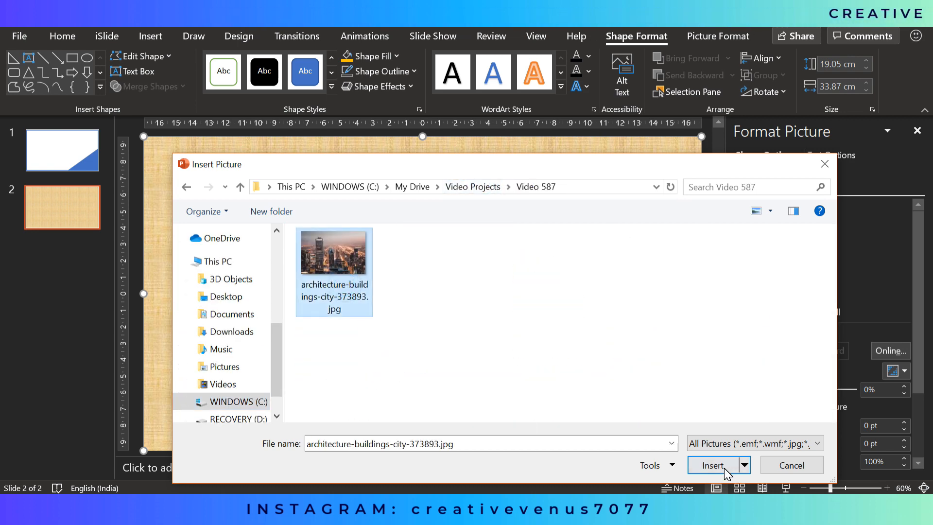
{"action": "left_click", "coordinate": [713, 465]}
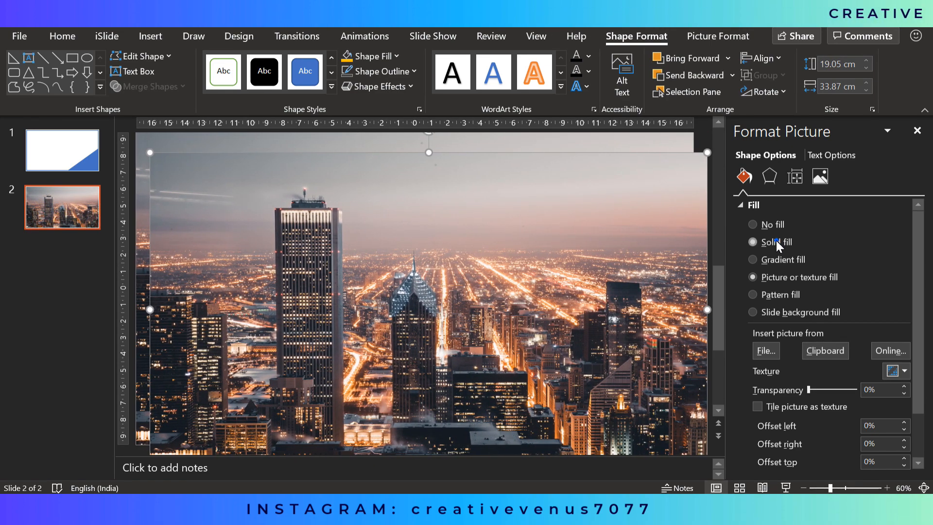
{"action": "left_click", "coordinate": [752, 242]}
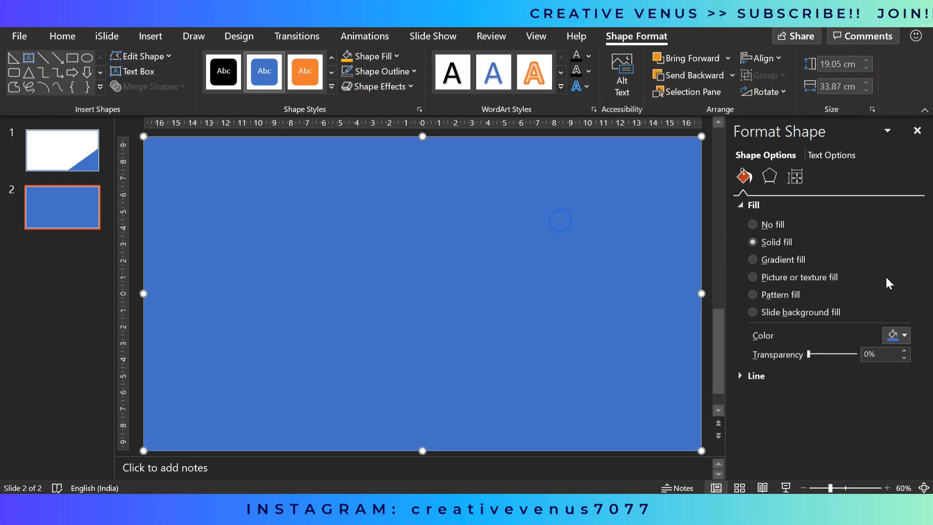
Step: Switch the rectangle to gradient fill and set its first and last stops to navy
{"action": "left_click", "coordinate": [752, 259]}
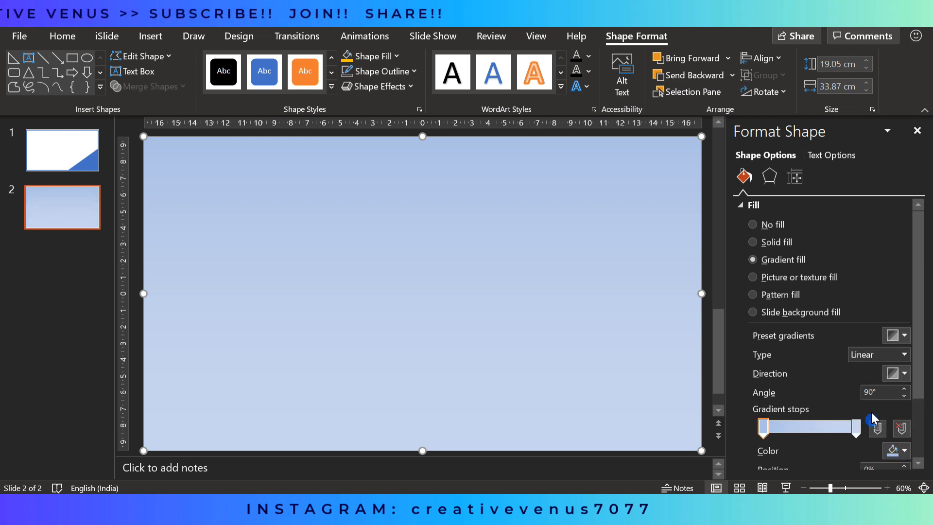
{"action": "left_click", "coordinate": [901, 451]}
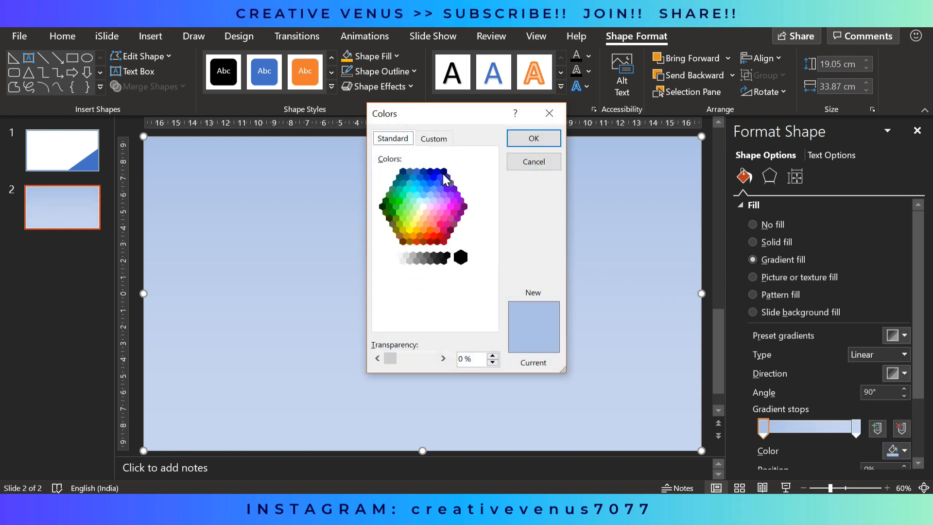
{"action": "left_click", "coordinate": [444, 171]}
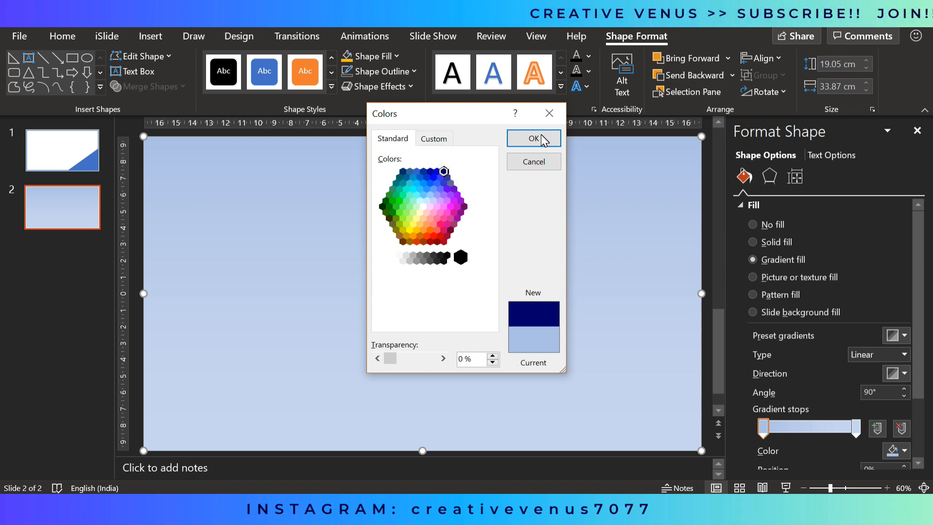
{"action": "left_click", "coordinate": [532, 138]}
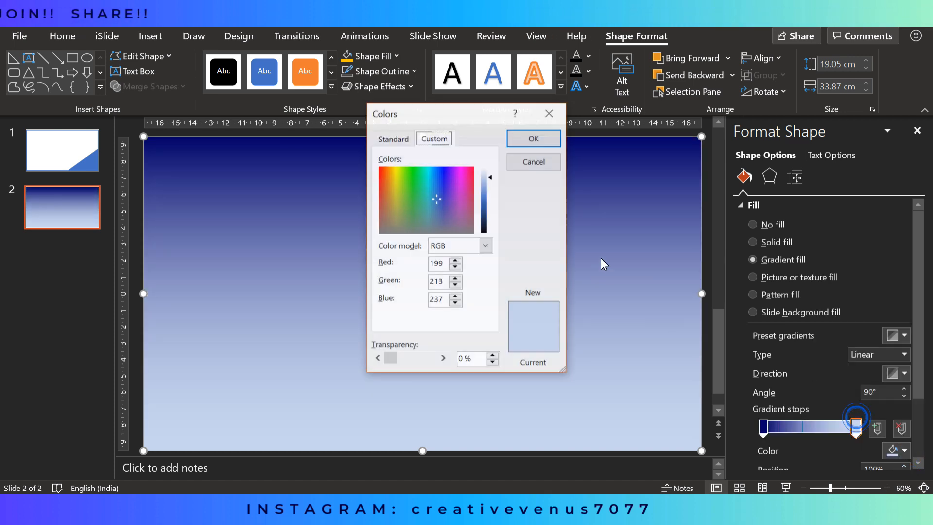
{"action": "mouse_move", "coordinate": [449, 188]}
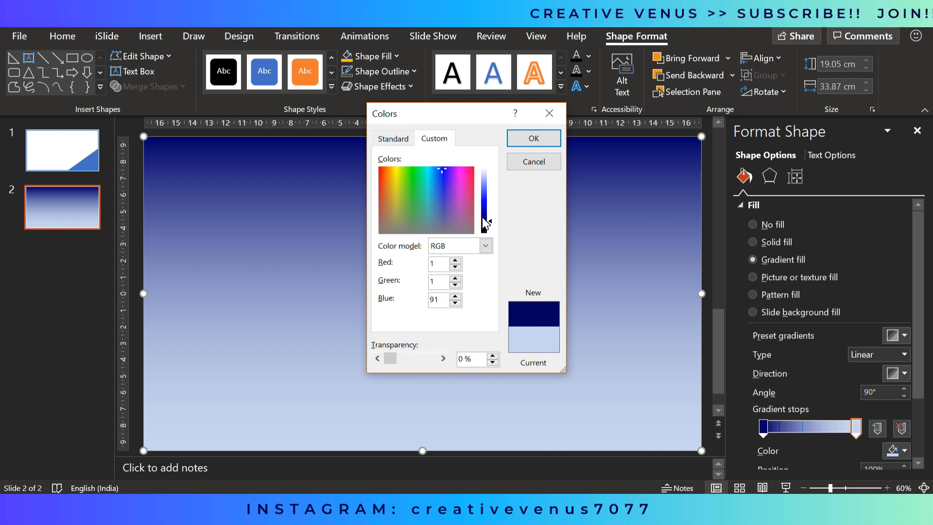
{"action": "left_click", "coordinate": [432, 173]}
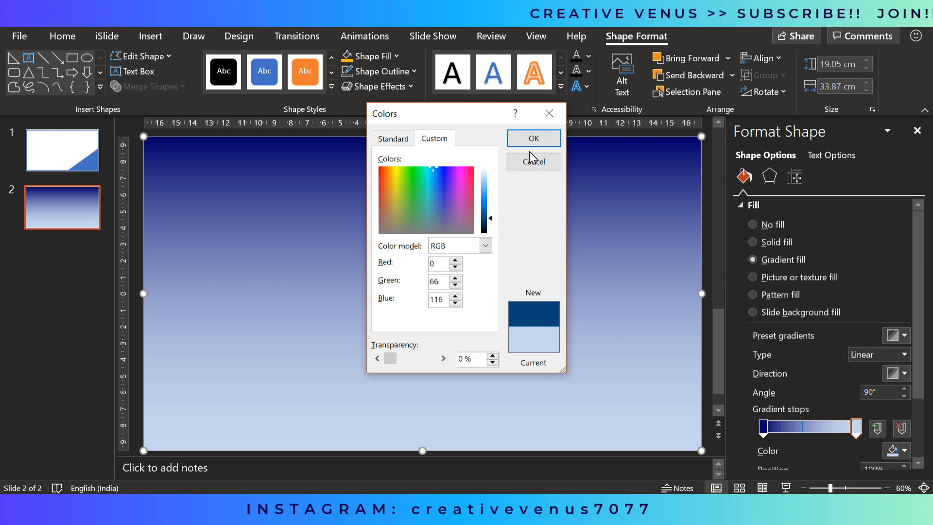
{"action": "left_click", "coordinate": [533, 138]}
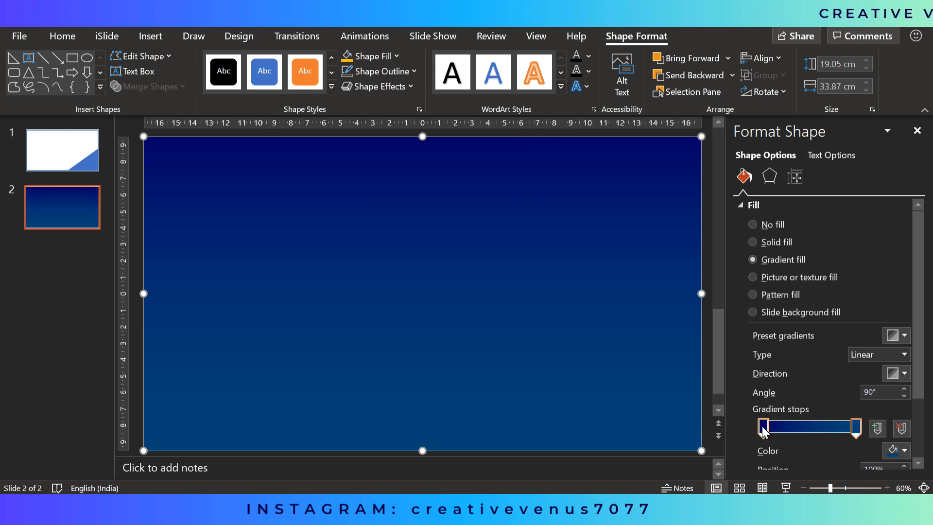
Step: Darken the gradient stops with custom dark navy and near-black teal colours
{"action": "left_click", "coordinate": [895, 450]}
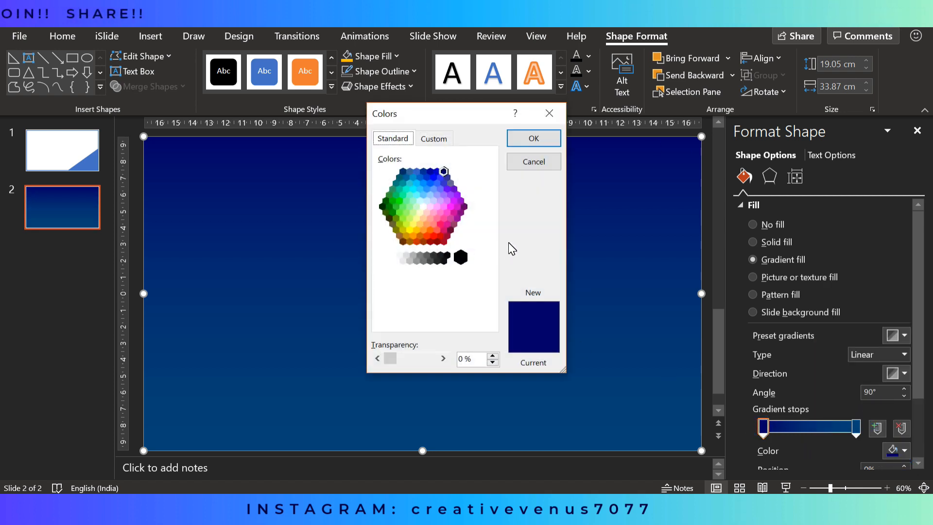
{"action": "left_click", "coordinate": [434, 138]}
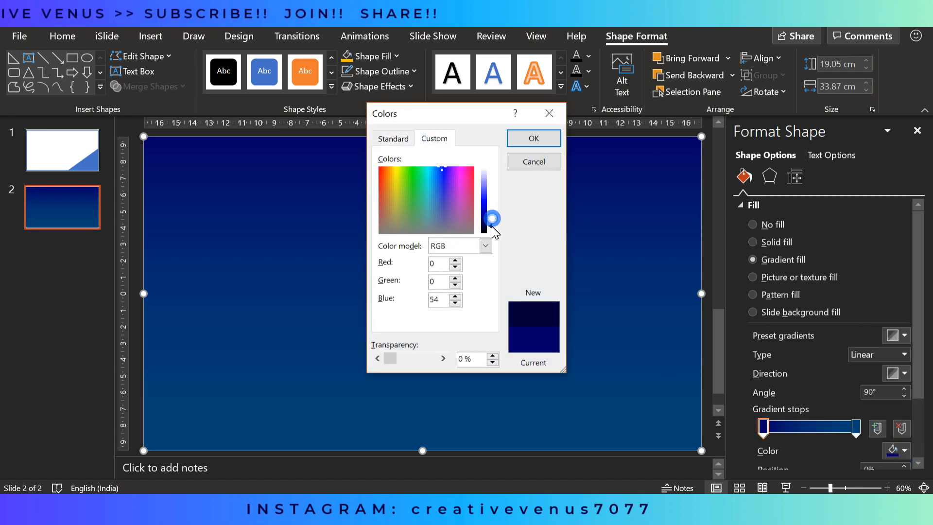
{"action": "left_click", "coordinate": [532, 138]}
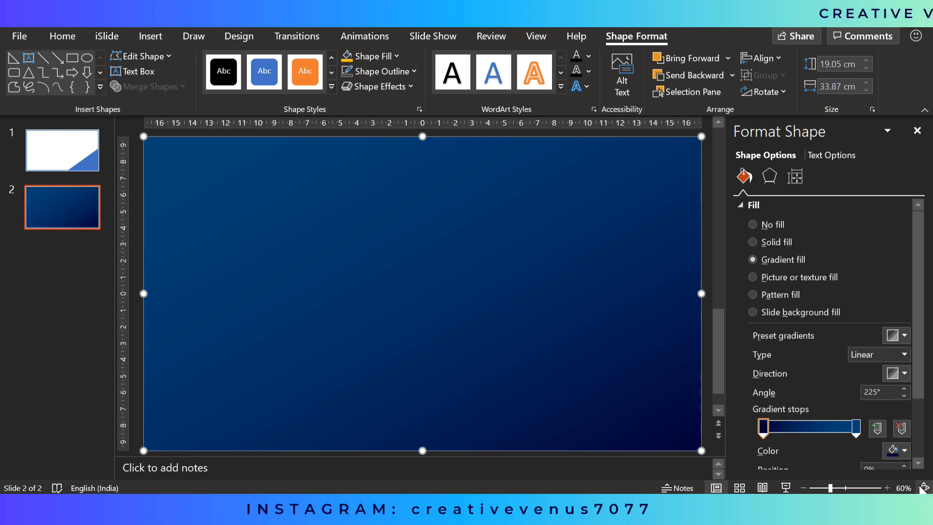
{"action": "left_click", "coordinate": [903, 450]}
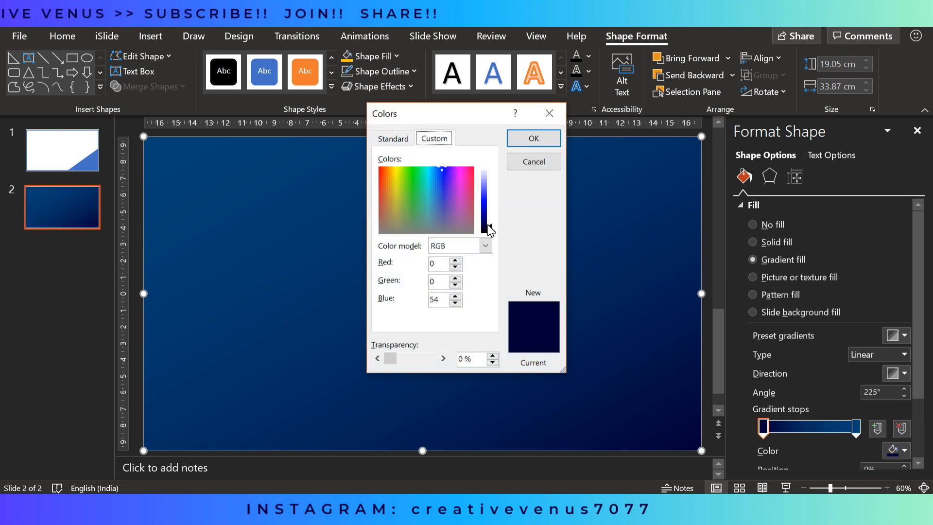
{"action": "left_click", "coordinate": [532, 137]}
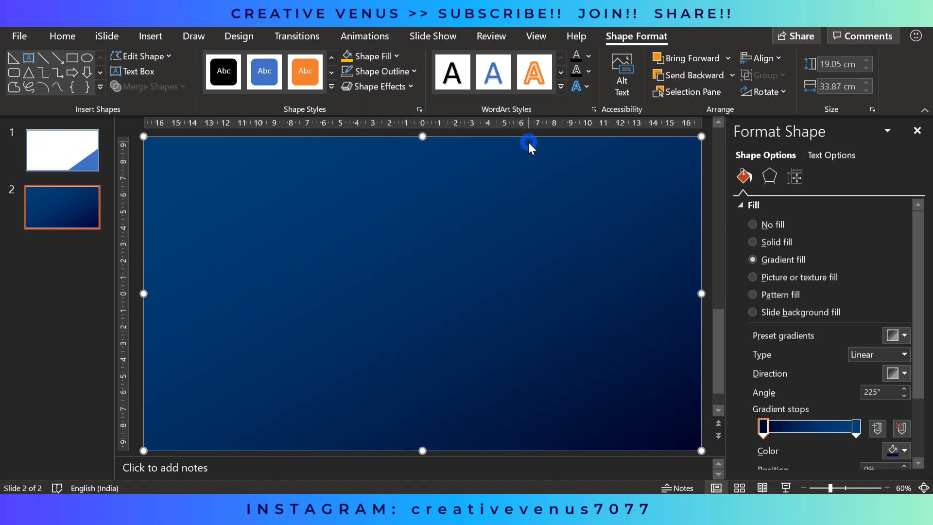
{"action": "left_click", "coordinate": [903, 450]}
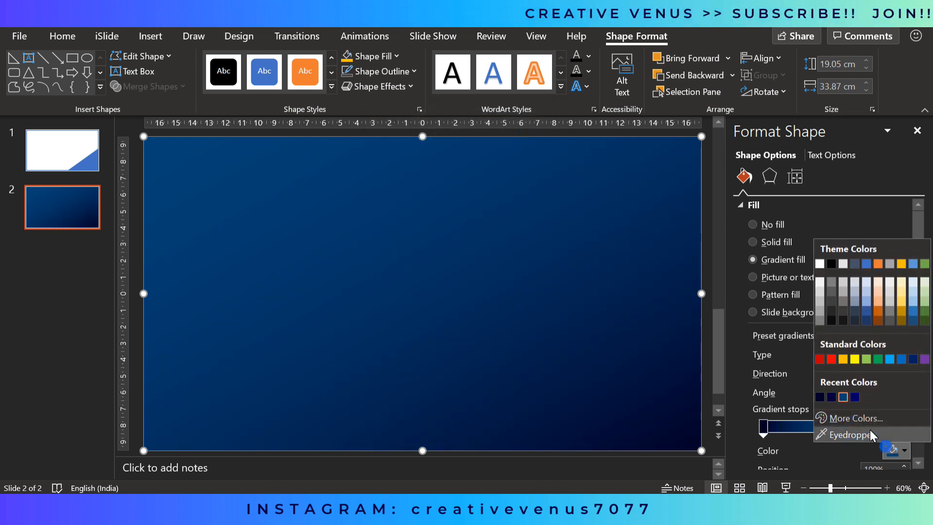
{"action": "left_click", "coordinate": [853, 418]}
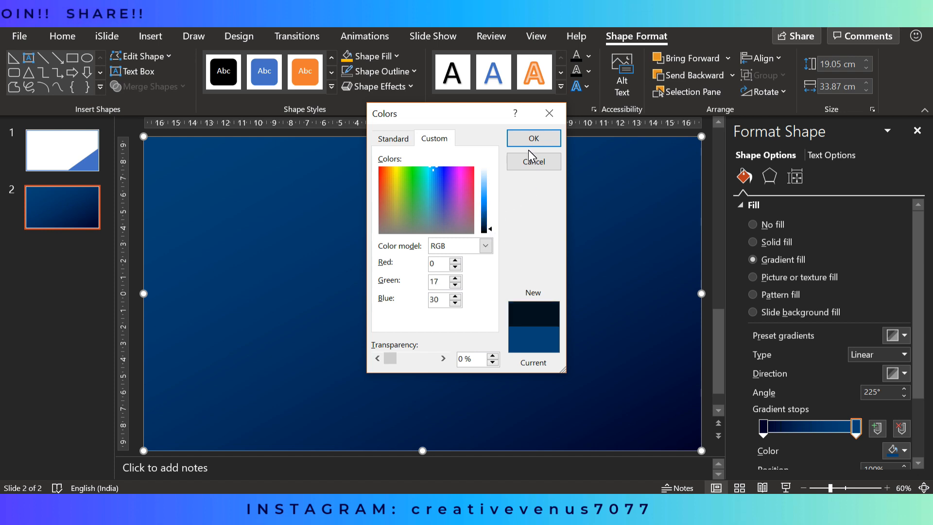
{"action": "left_click", "coordinate": [532, 138]}
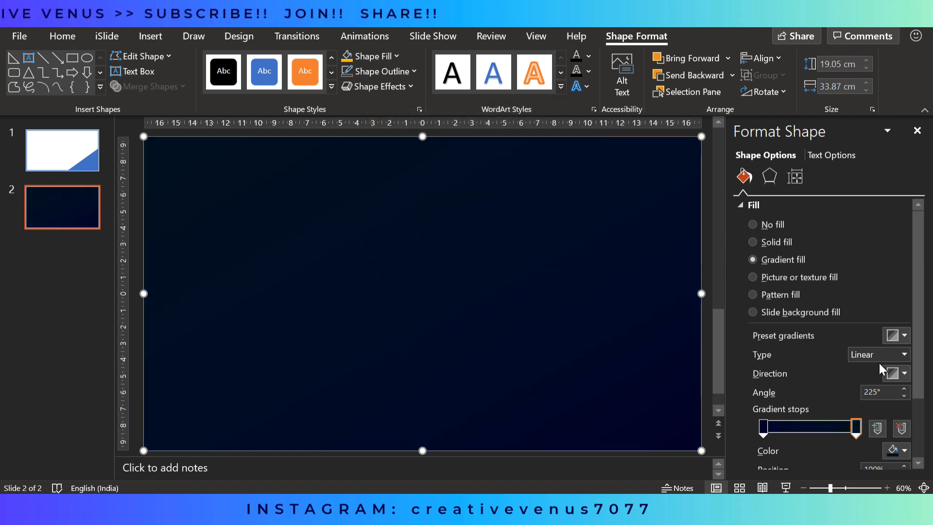
{"action": "scroll", "scroll_direction": "down", "scroll_amount": 3}
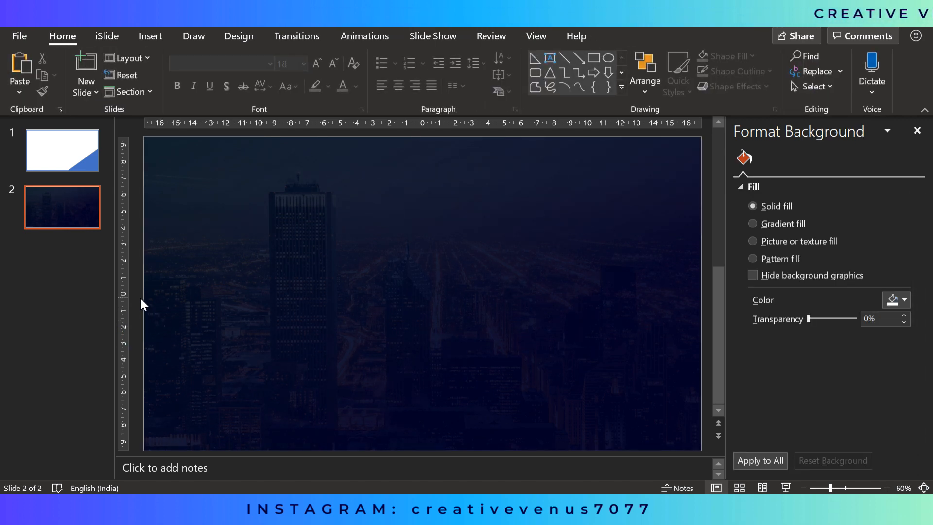
Step: Check slide 1, return to slide 2, and open the Insert Shapes gallery
{"action": "left_click", "coordinate": [62, 149]}
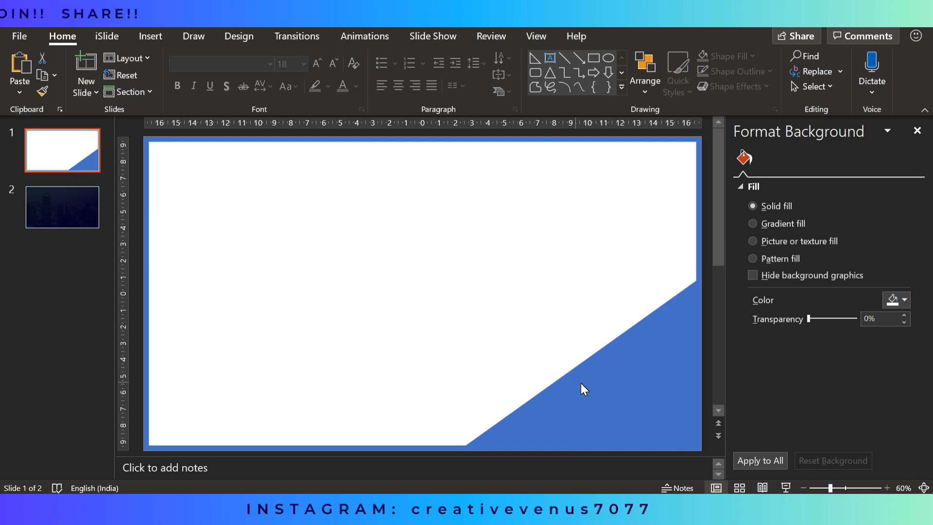
{"action": "left_click", "coordinate": [62, 206]}
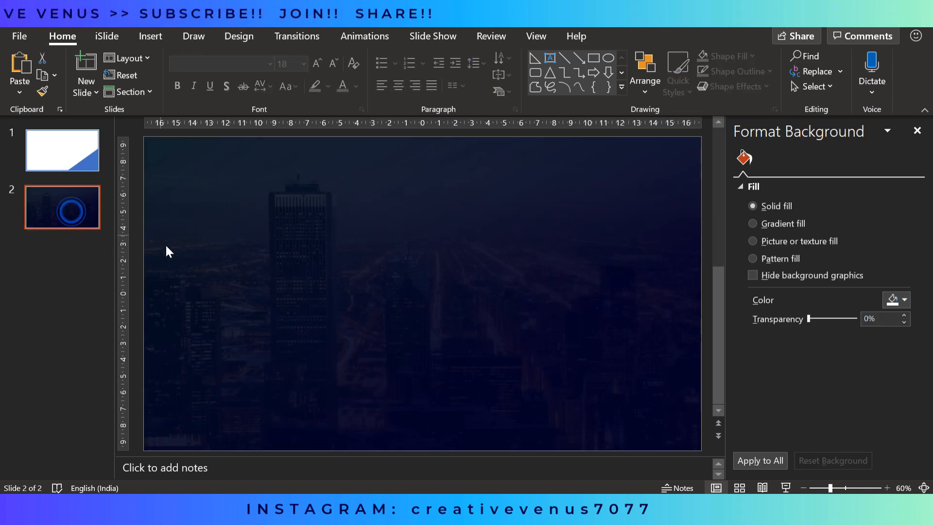
{"action": "left_click", "coordinate": [150, 36]}
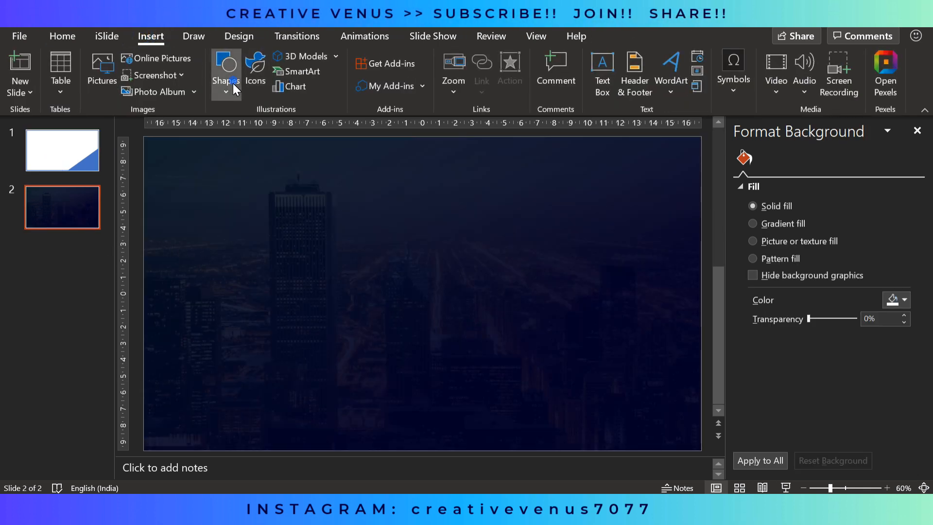
{"action": "left_click", "coordinate": [226, 72]}
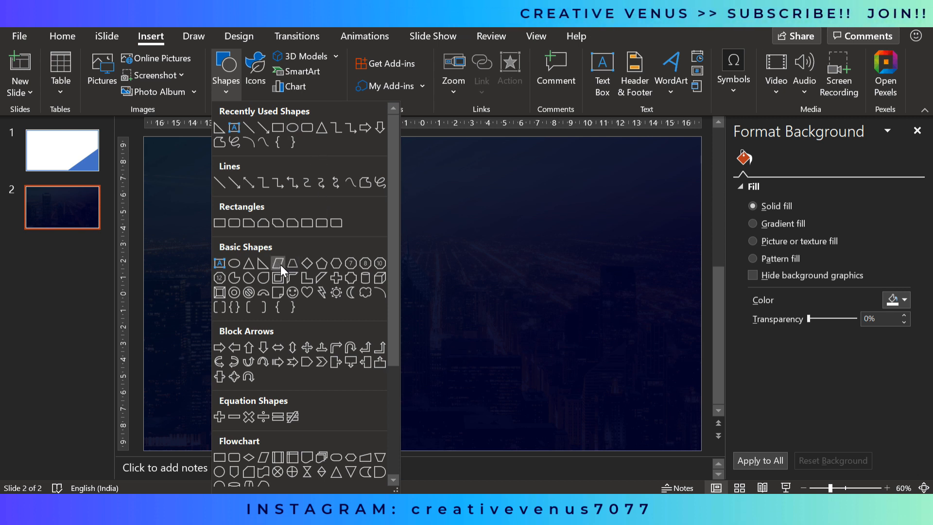
Step: Draw a parallelogram stripe across the slide and make it nearly transparent white (98%)
{"action": "left_click", "coordinate": [278, 263]}
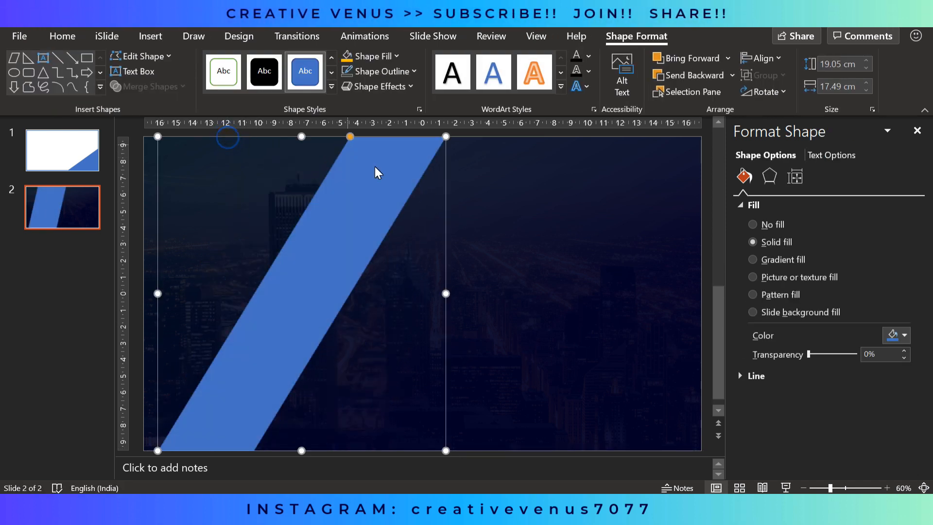
{"action": "left_click", "coordinate": [542, 303]}
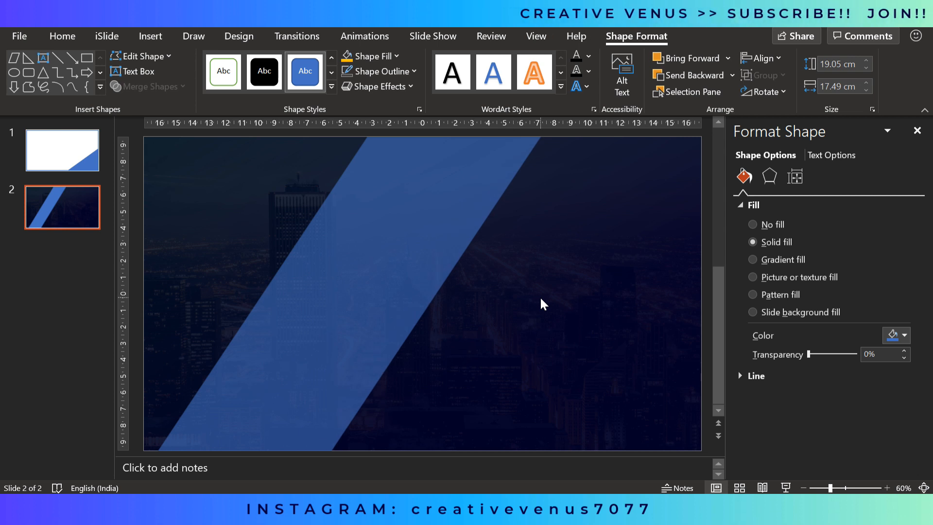
{"action": "left_click", "coordinate": [357, 267]}
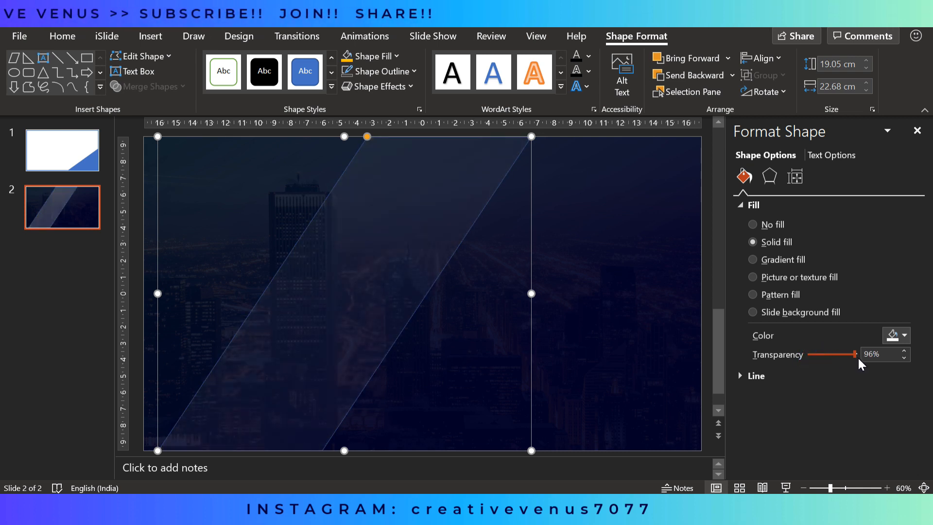
{"action": "left_click", "coordinate": [917, 354]}
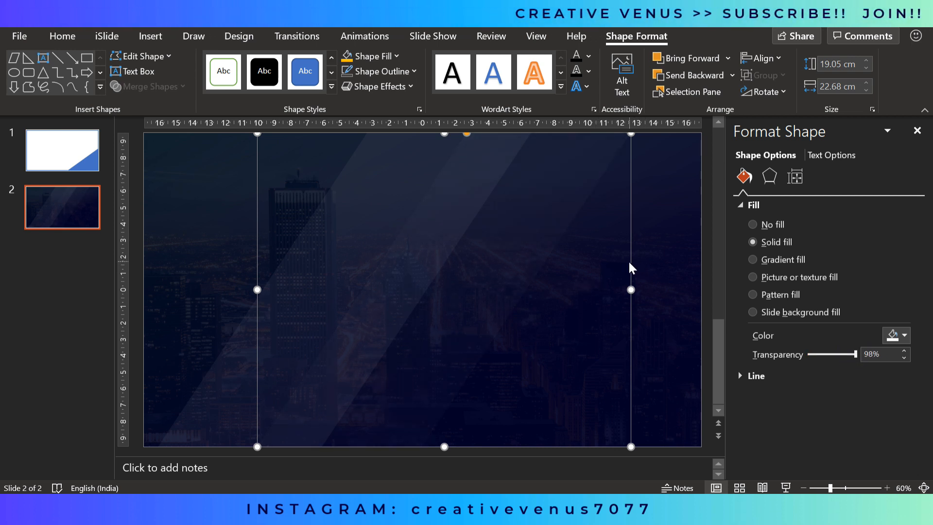
Step: Flip the copied streak overlay horizontally, align it, and widen it across the slide
{"action": "left_click", "coordinate": [762, 92]}
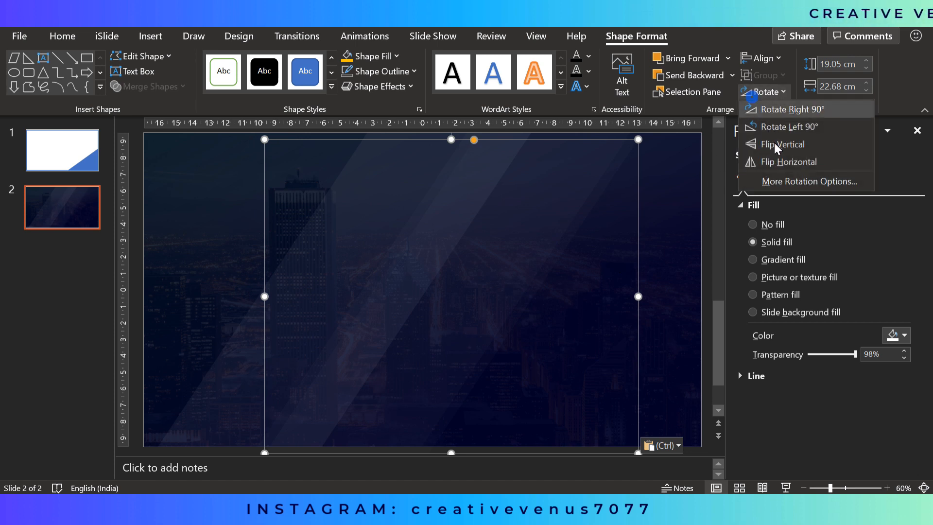
{"action": "left_click", "coordinate": [782, 144]}
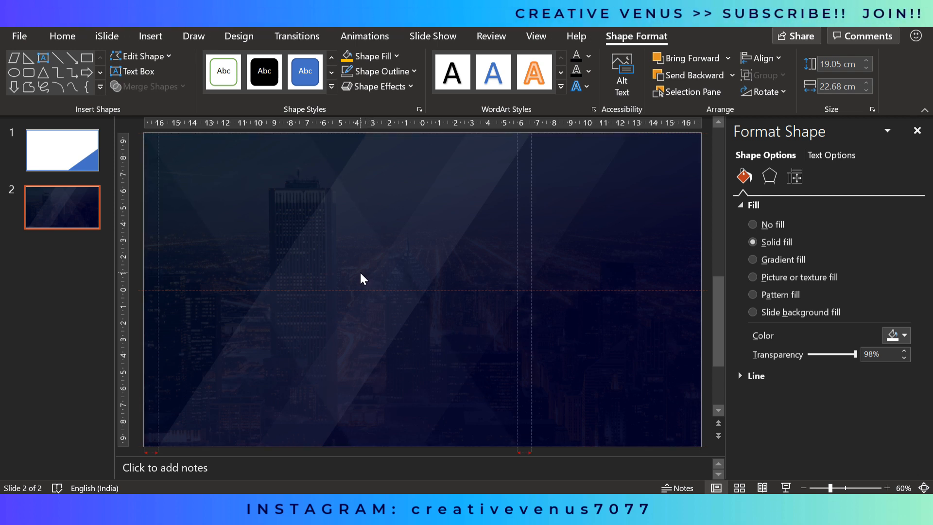
{"action": "left_click", "coordinate": [363, 280]}
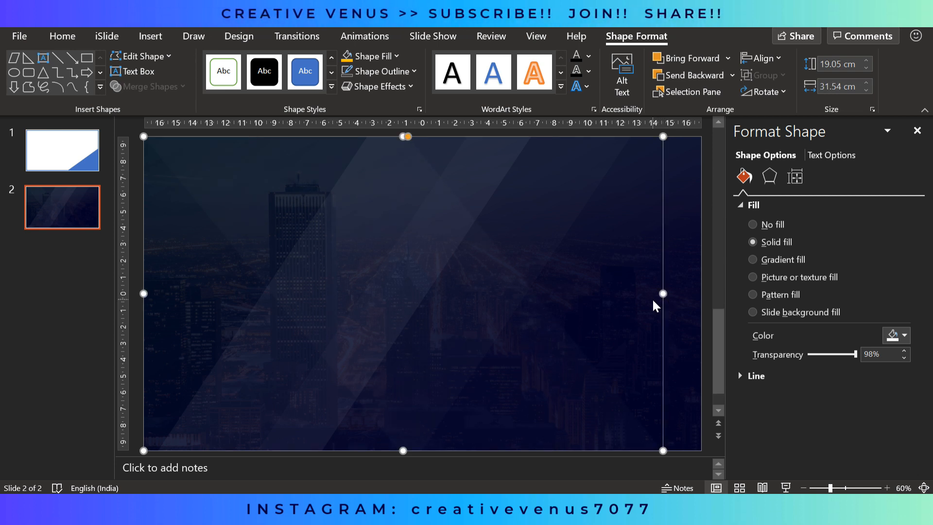
{"action": "left_click", "coordinate": [904, 335]}
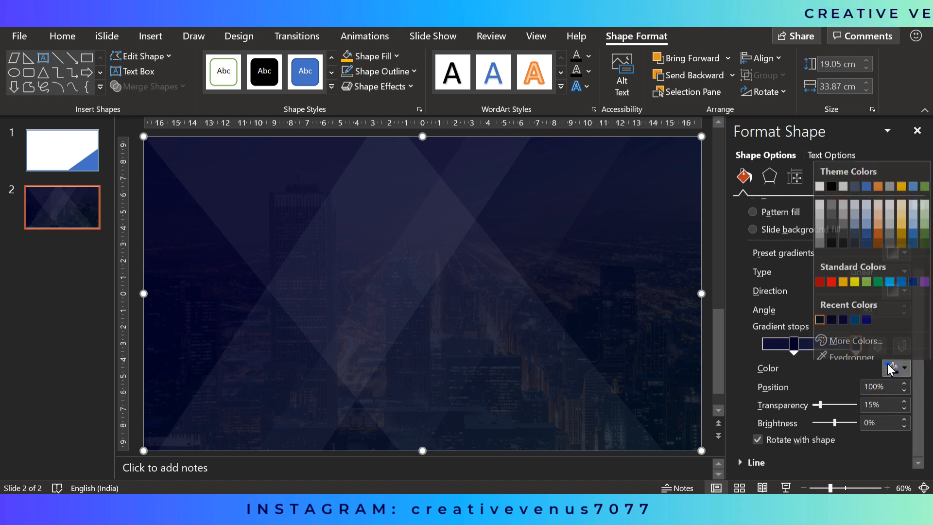
Step: Set the overlay's gradient stop to teal RGB 1,65,63 and adjust the stop
{"action": "left_click", "coordinate": [855, 341]}
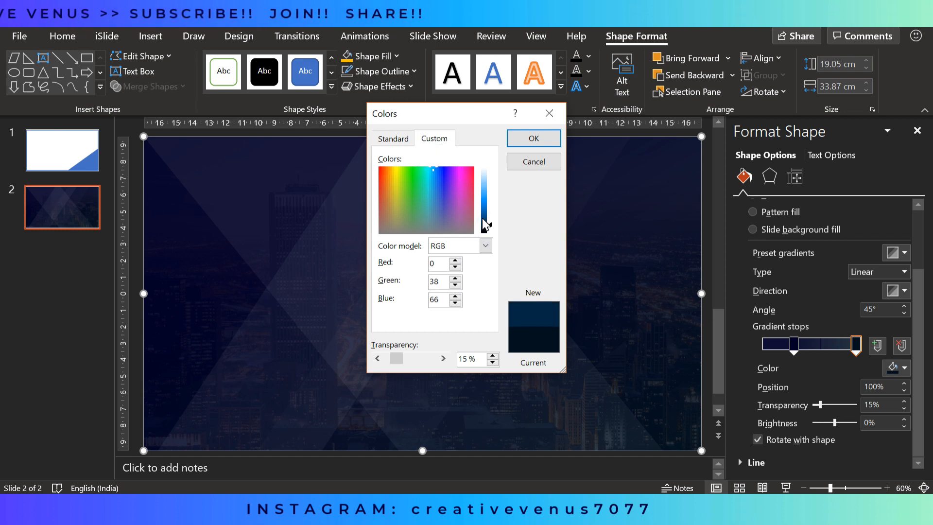
{"action": "left_click", "coordinate": [427, 173]}
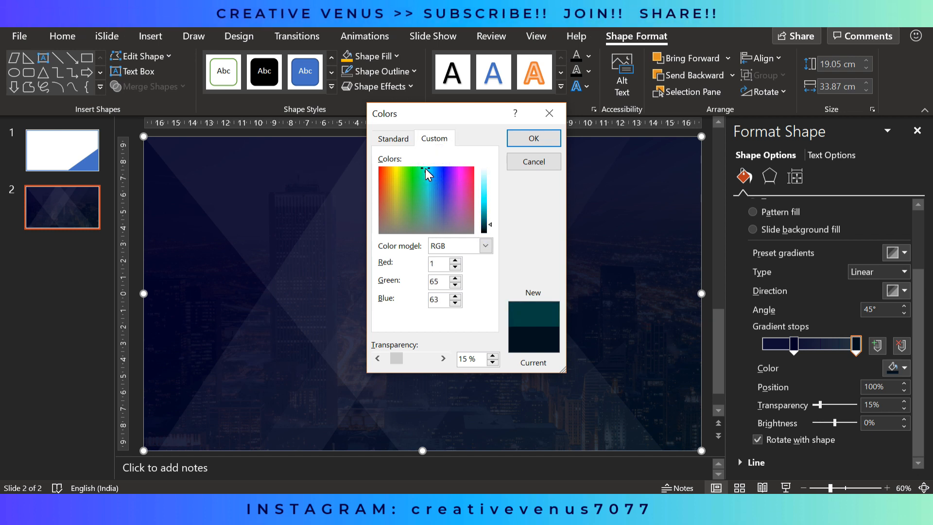
{"action": "left_click", "coordinate": [532, 138]}
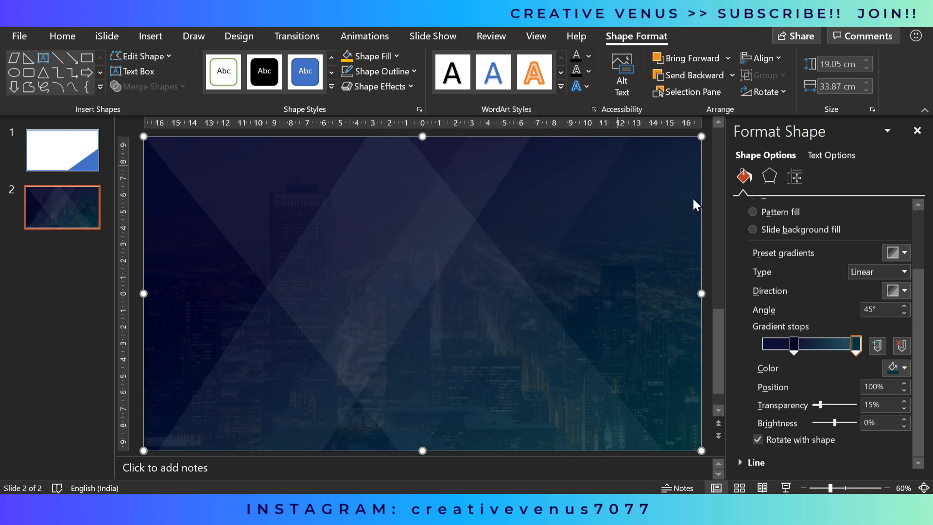
{"action": "mouse_move", "coordinate": [903, 341]}
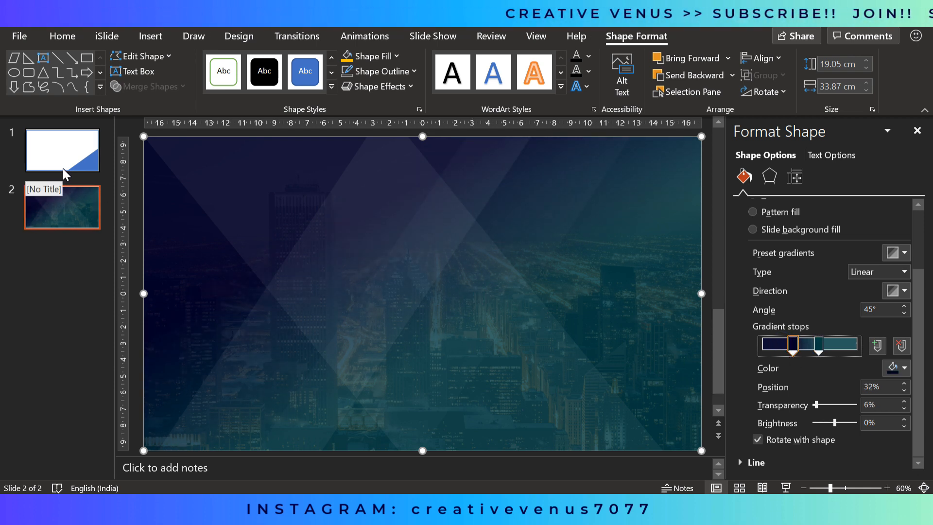
{"action": "left_click", "coordinate": [781, 242]}
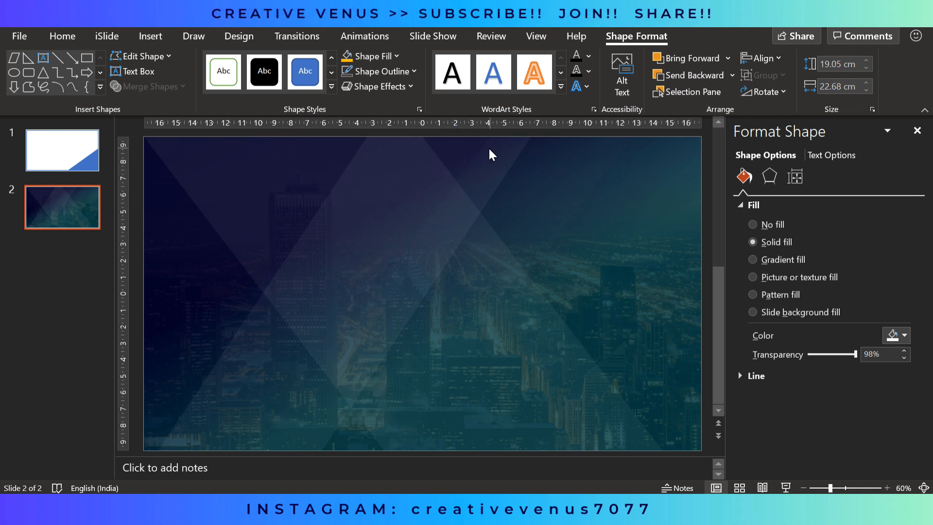
{"action": "left_click", "coordinate": [422, 292]}
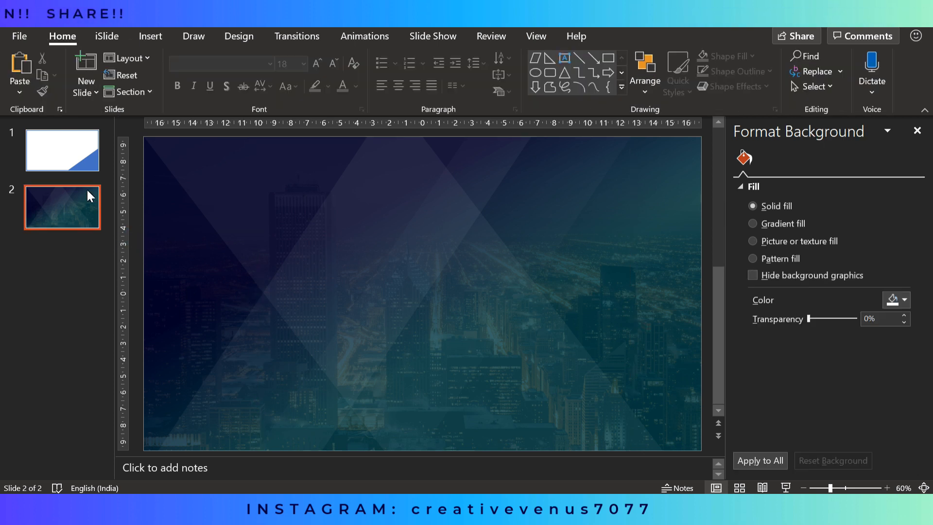
Step: Copy the blue diagonal corner shape from slide 1 onto slide 2 and fill it white
{"action": "left_click", "coordinate": [62, 150]}
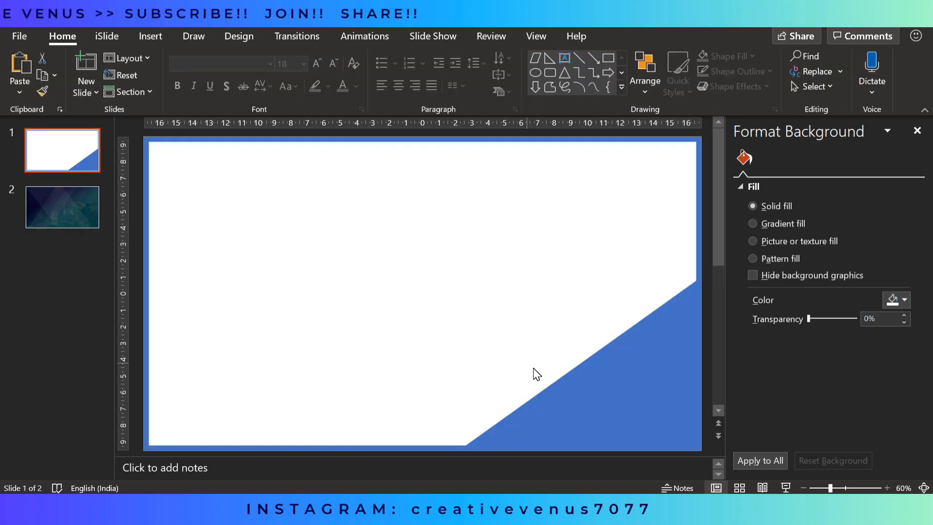
{"action": "left_click", "coordinate": [642, 423]}
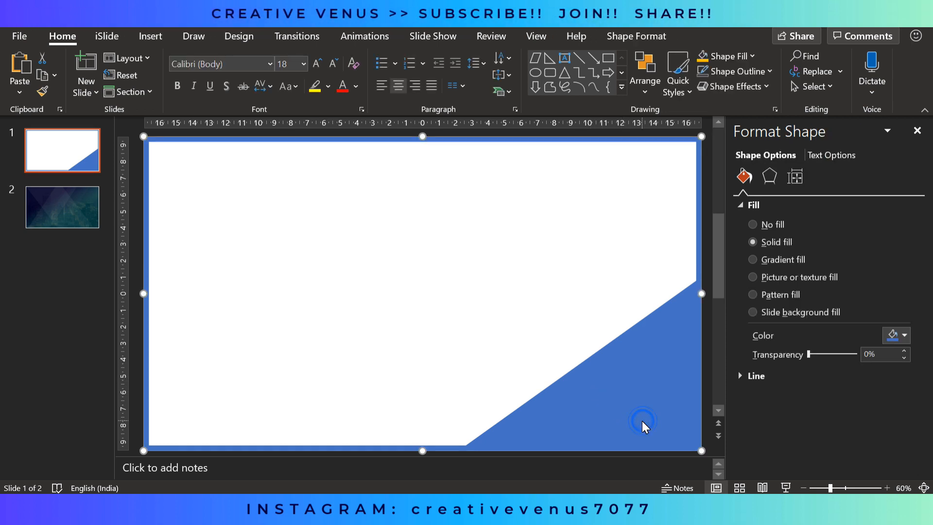
{"action": "left_click", "coordinate": [62, 207]}
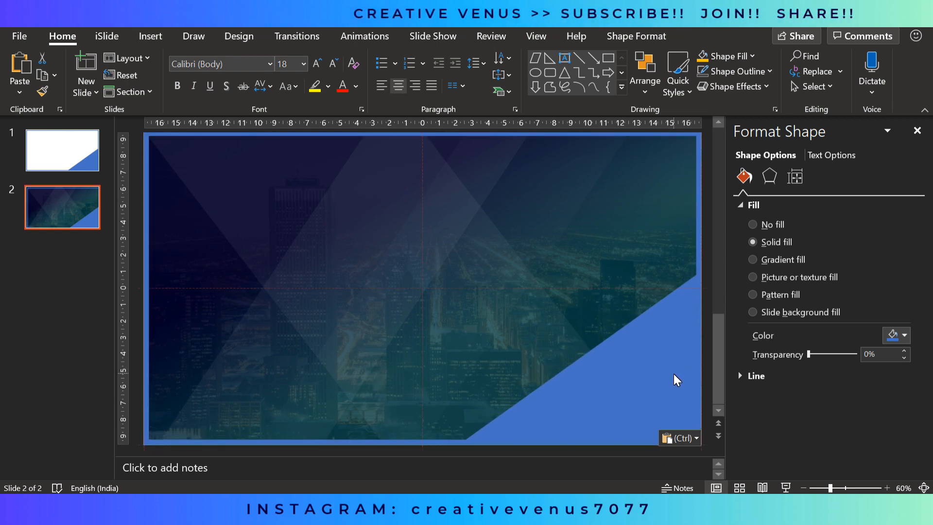
{"action": "left_click", "coordinate": [417, 285]}
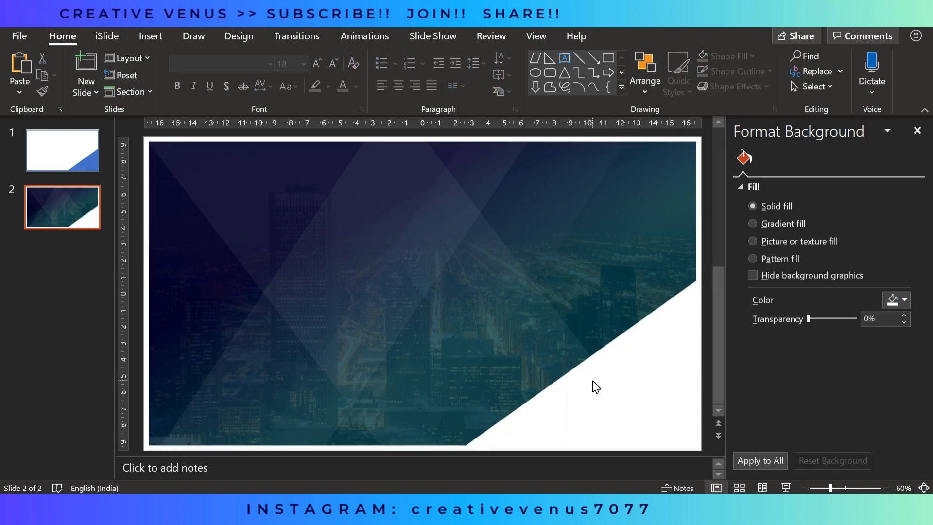
{"action": "left_click", "coordinate": [416, 292]}
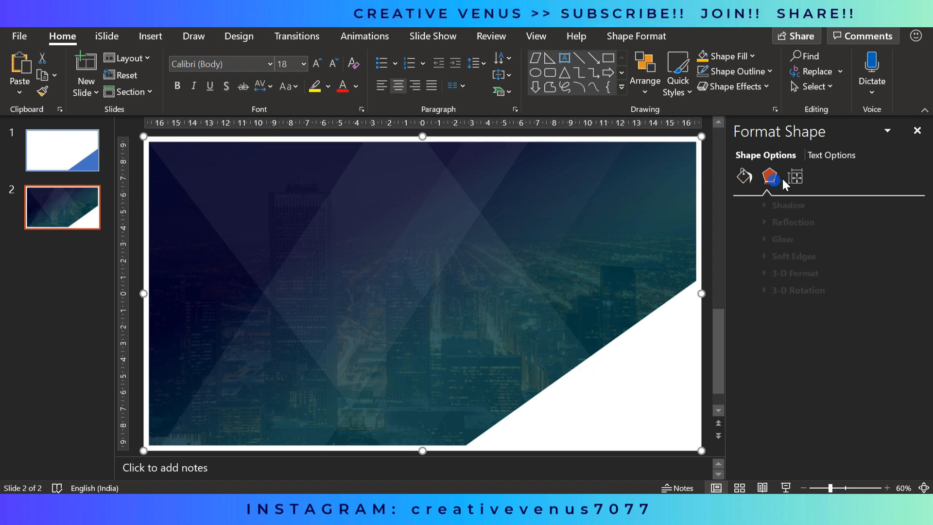
Step: Apply a preset shadow with 60% transparency and 13 pt blur to the white corner shape
{"action": "left_click", "coordinate": [893, 223]}
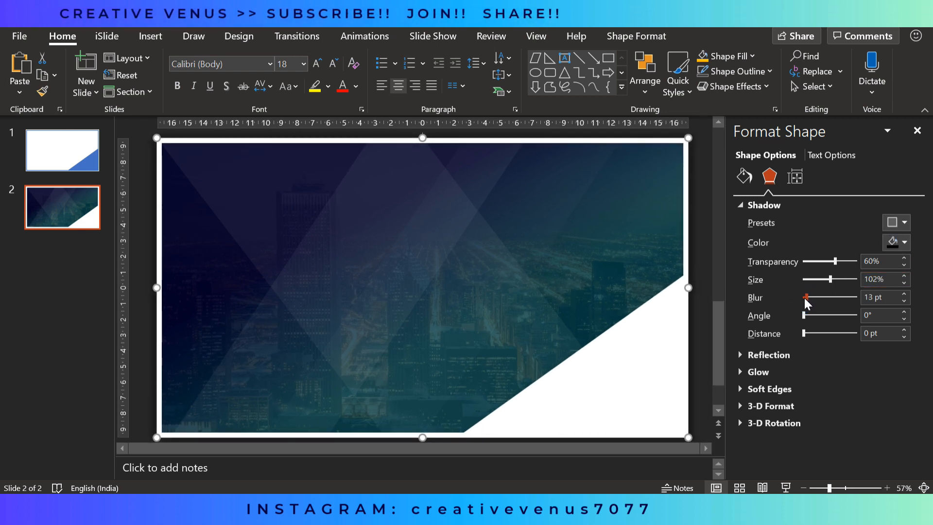
{"action": "left_click", "coordinate": [891, 222]}
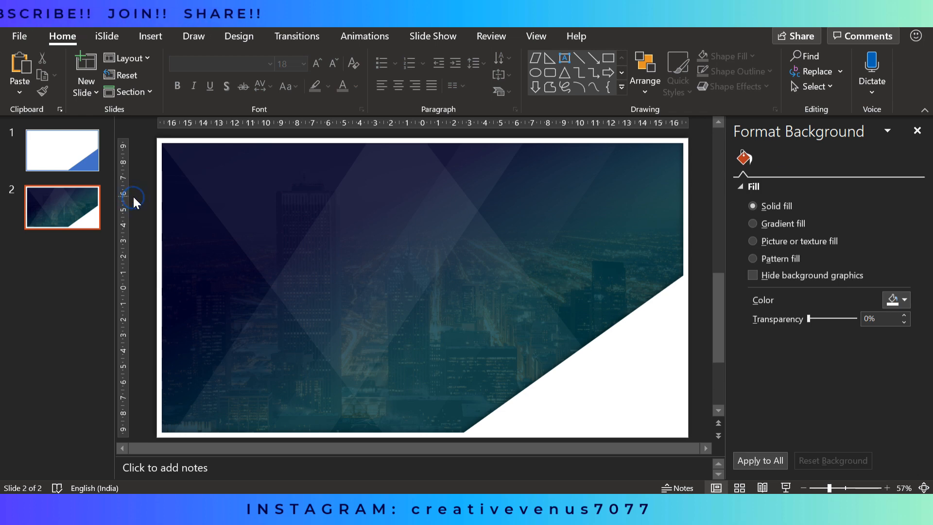
{"action": "mouse_move", "coordinate": [235, 199]}
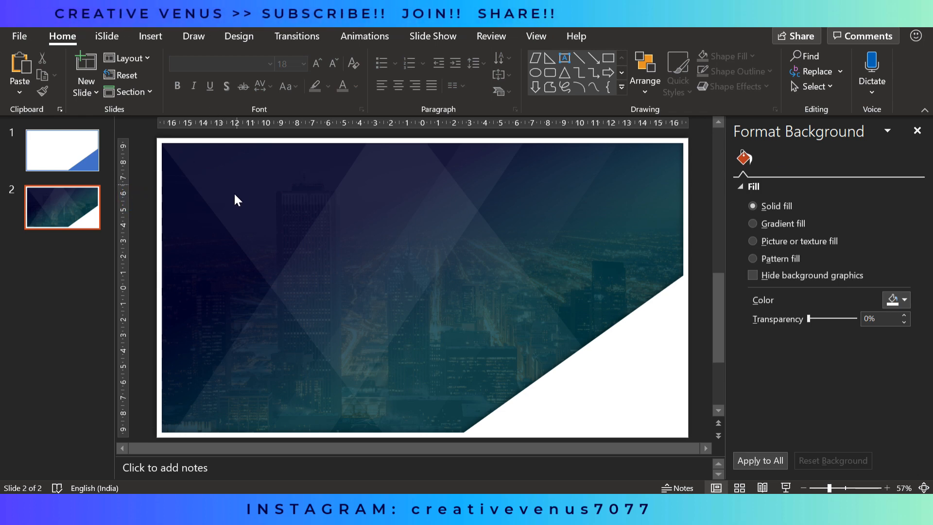
{"action": "mouse_move", "coordinate": [151, 37]}
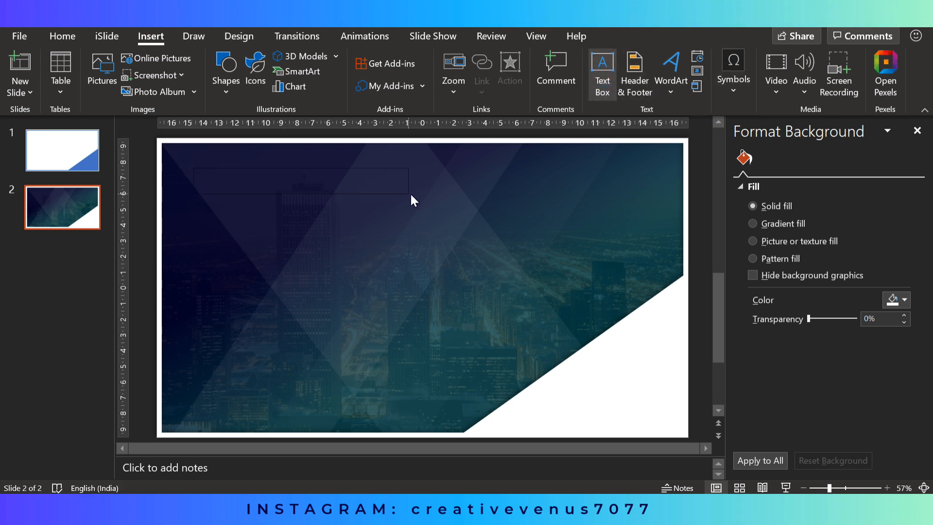
Step: Add a top-left text box reading 'philosophy' in white Montserrat Light
{"action": "left_click", "coordinate": [300, 180]}
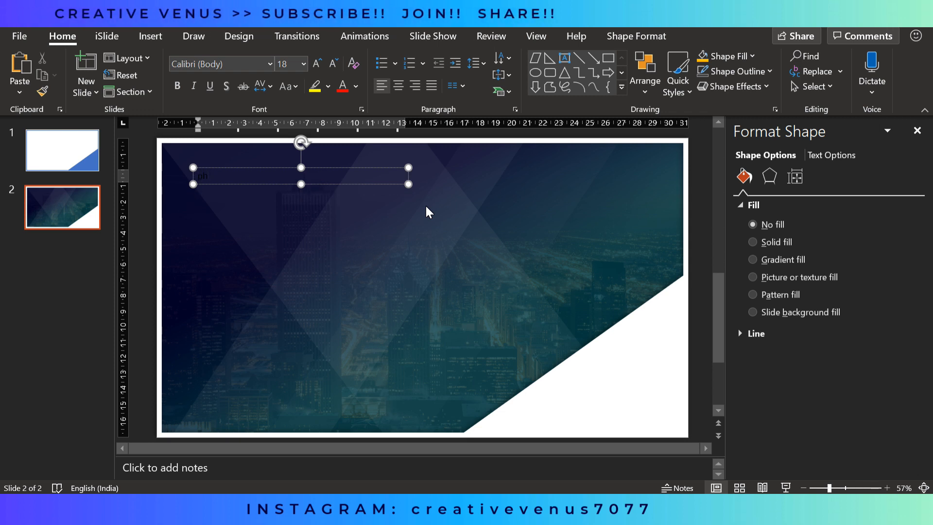
{"action": "type", "text": "philosophy"}
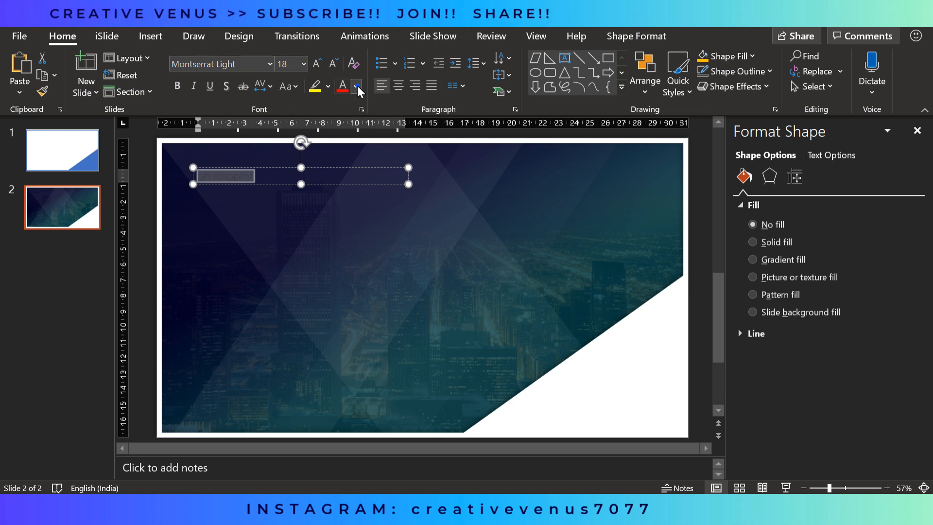
{"action": "left_click", "coordinate": [357, 86]}
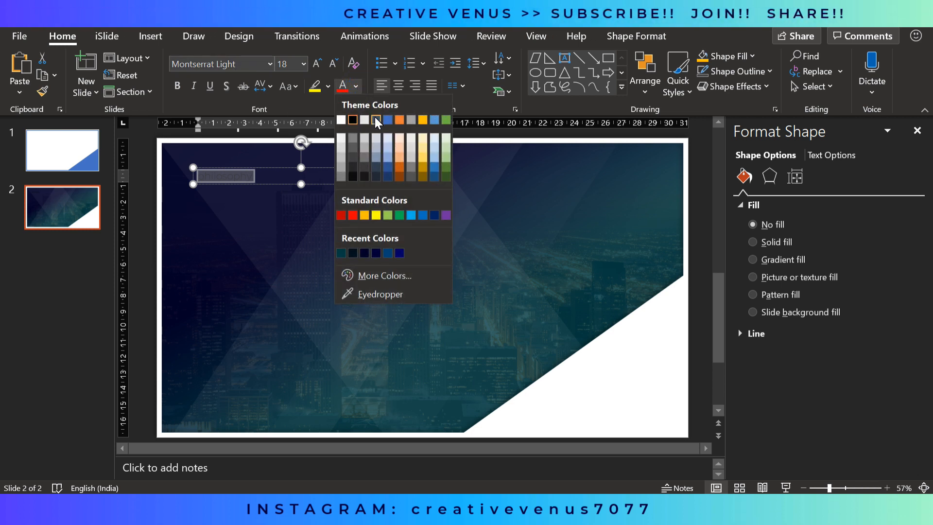
{"action": "left_click", "coordinate": [342, 132]}
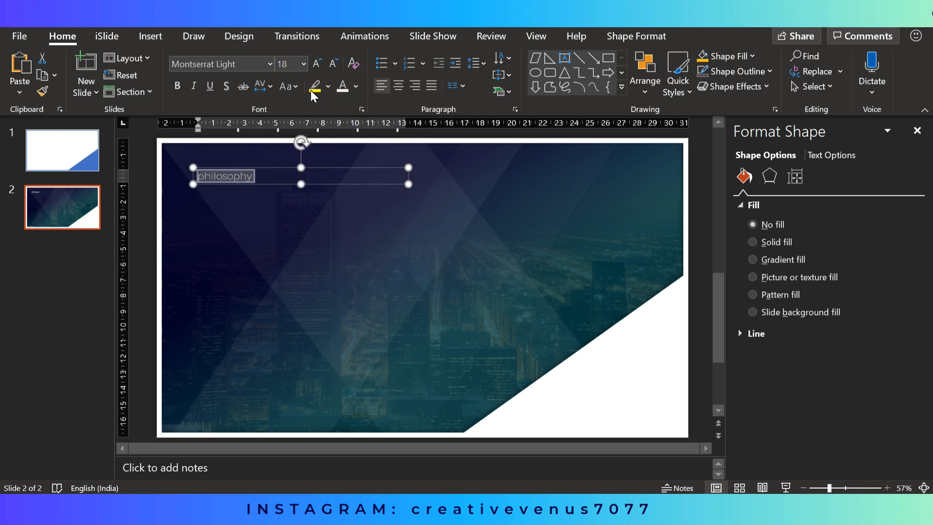
Step: Enlarge the title text and make its first letter P oversized
{"action": "left_click", "coordinate": [317, 63]}
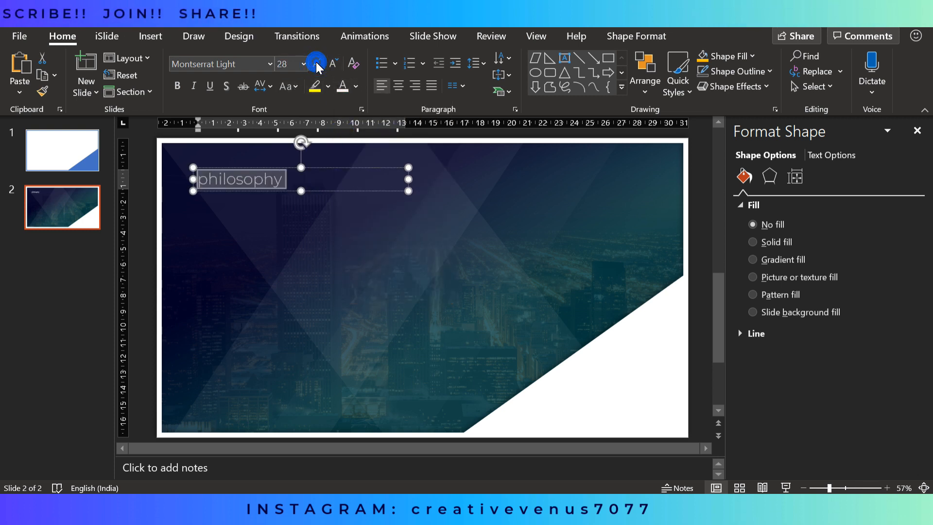
{"action": "left_click", "coordinate": [317, 64]}
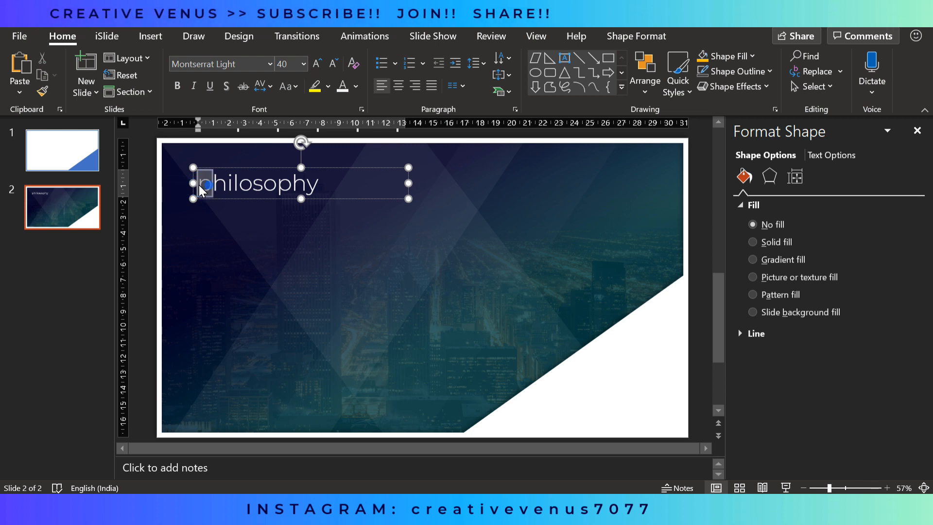
{"action": "left_click", "coordinate": [318, 64]}
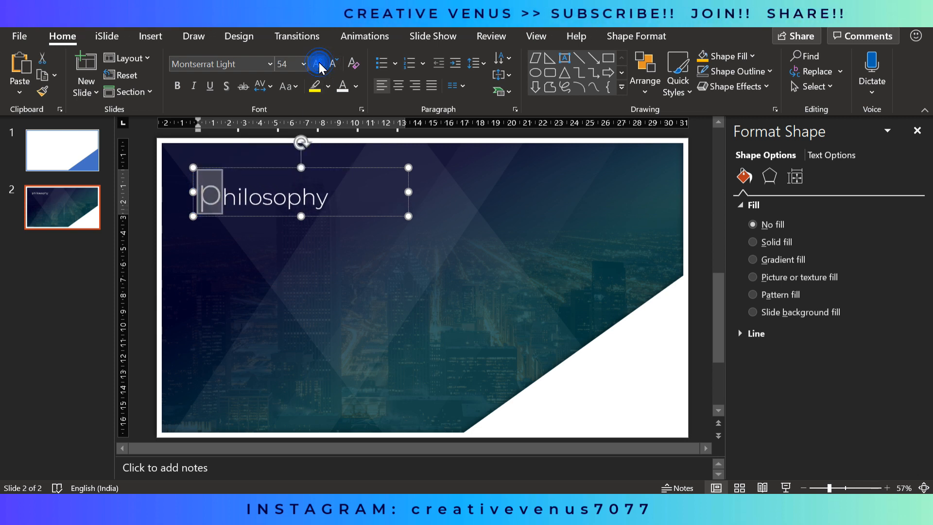
{"action": "left_click", "coordinate": [317, 63]}
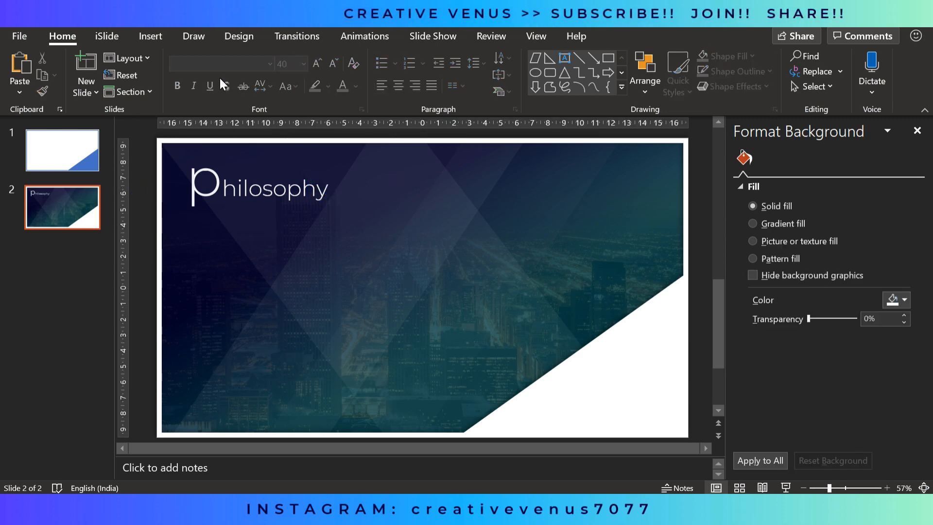
{"action": "mouse_move", "coordinate": [150, 36]}
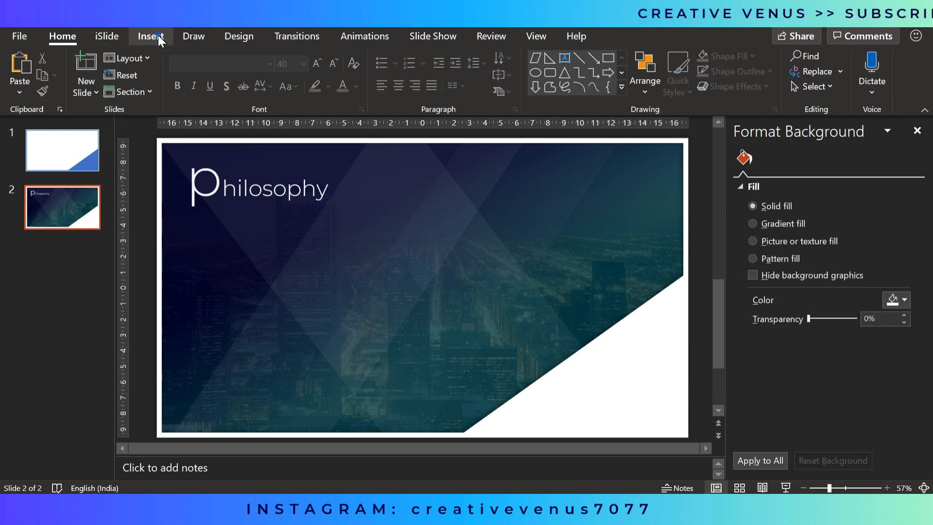
Step: Type 'an art of thinking and subconscious' below the title in enlarged white Montserrat Light
{"action": "left_click", "coordinate": [151, 37]}
{"action": "type", "text": "An art of thinking and "}
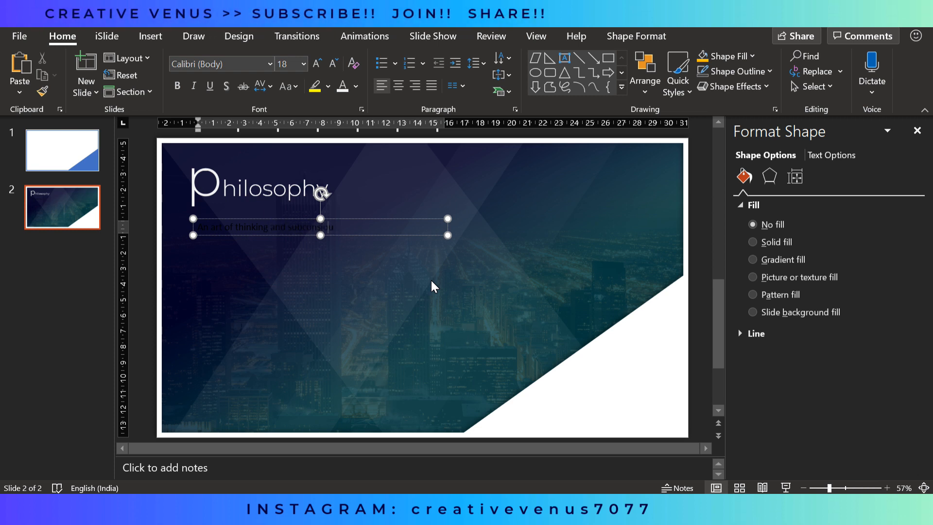
{"action": "type", "text": "subconscious"}
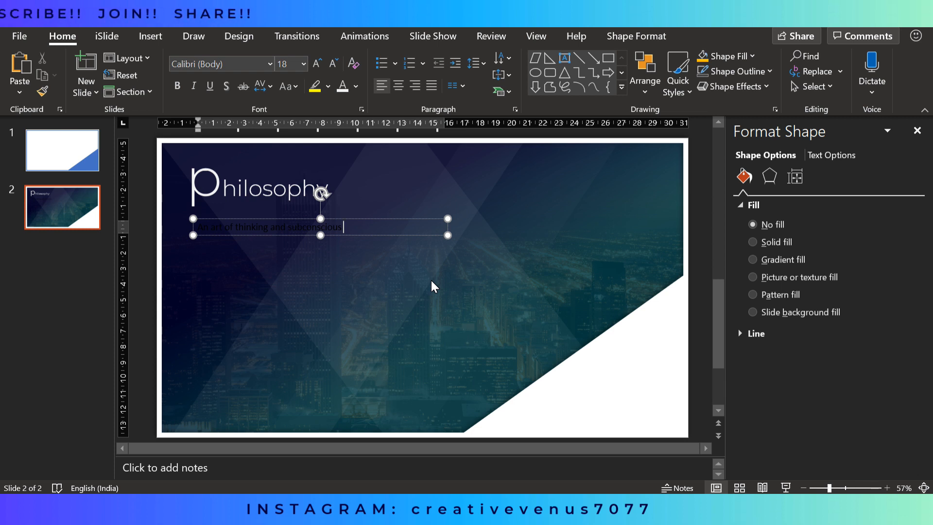
{"action": "triple_click", "coordinate": [271, 227]}
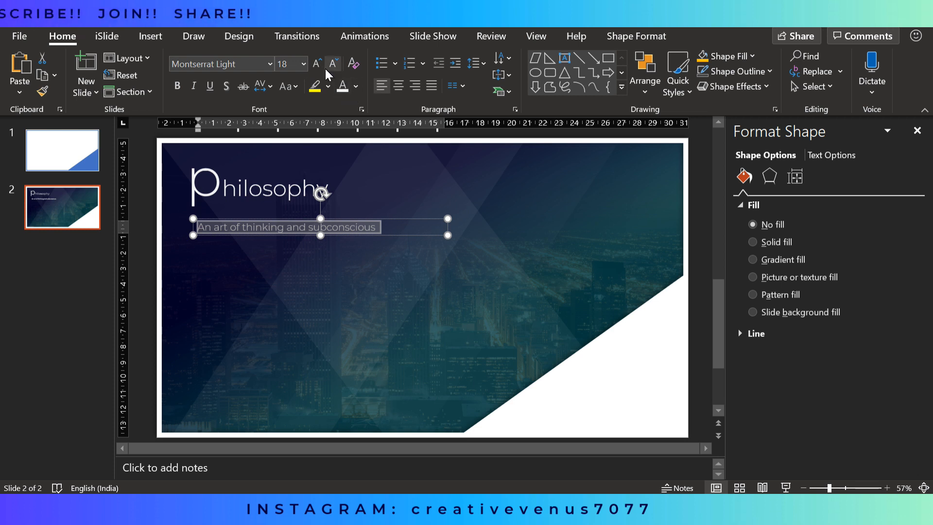
{"action": "left_click", "coordinate": [355, 85]}
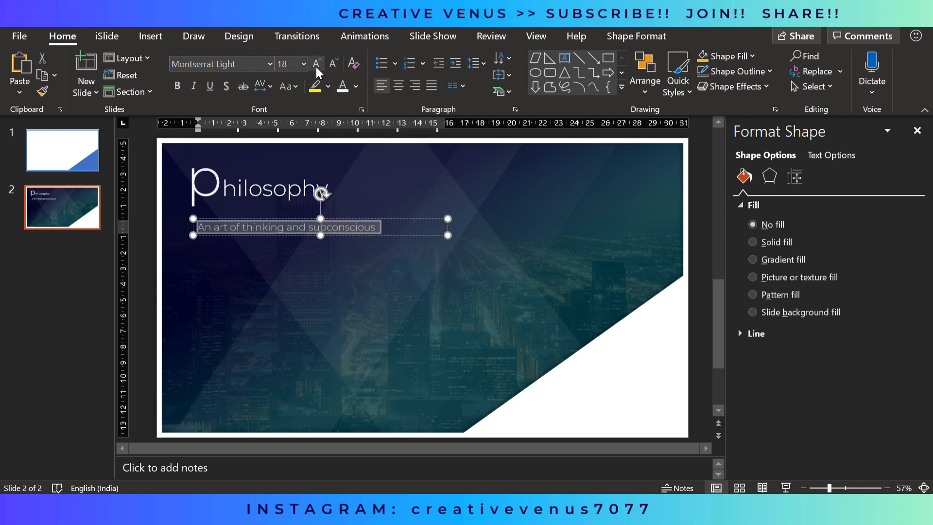
{"action": "left_click", "coordinate": [318, 63]}
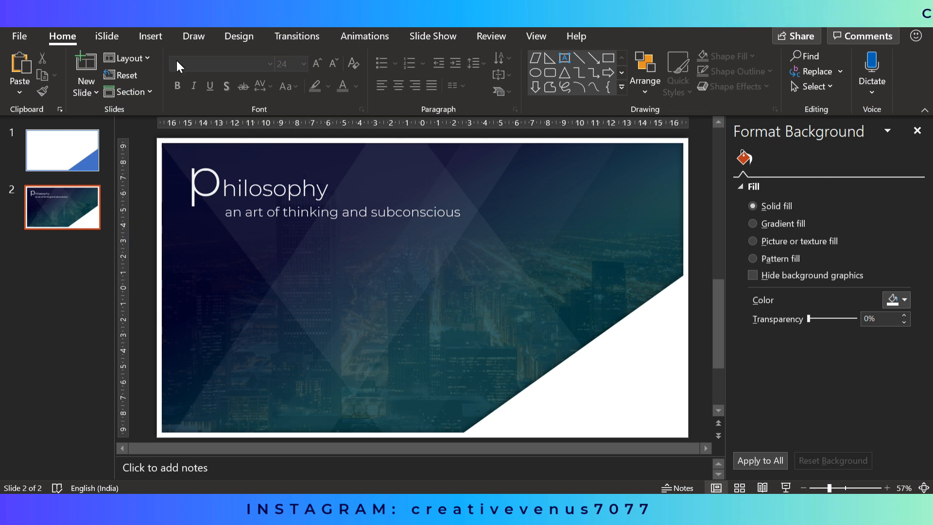
Step: Place a 'Vol 2001' text box at the bottom-left in Montserrat Light
{"action": "left_click", "coordinate": [151, 36]}
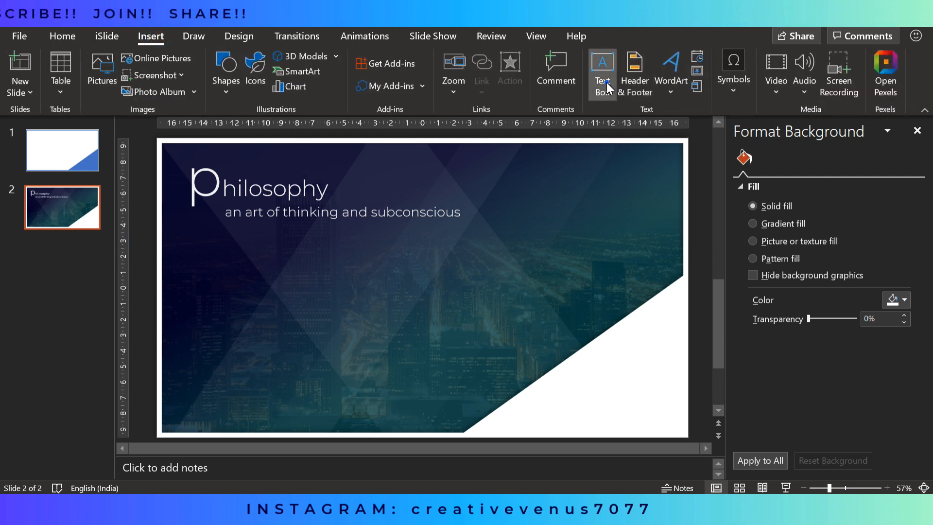
{"action": "left_click", "coordinate": [601, 74]}
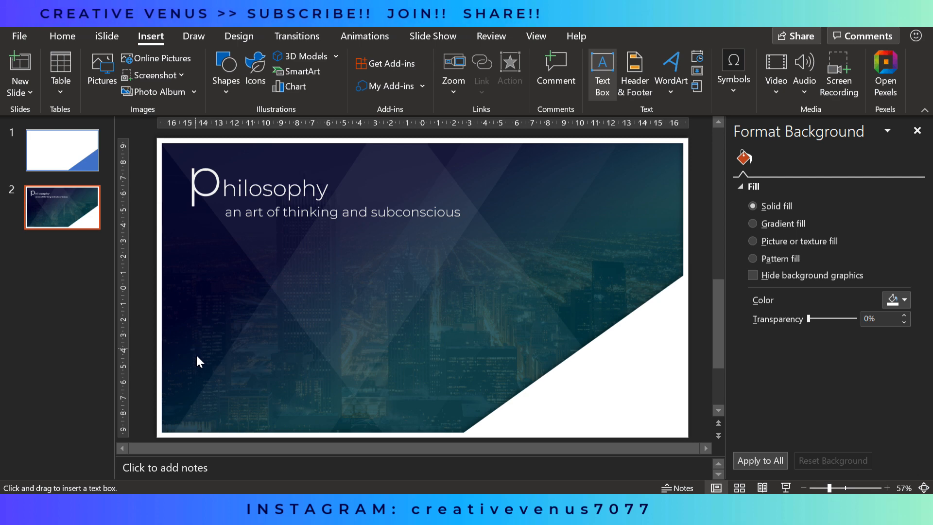
{"action": "mouse_move", "coordinate": [196, 391]}
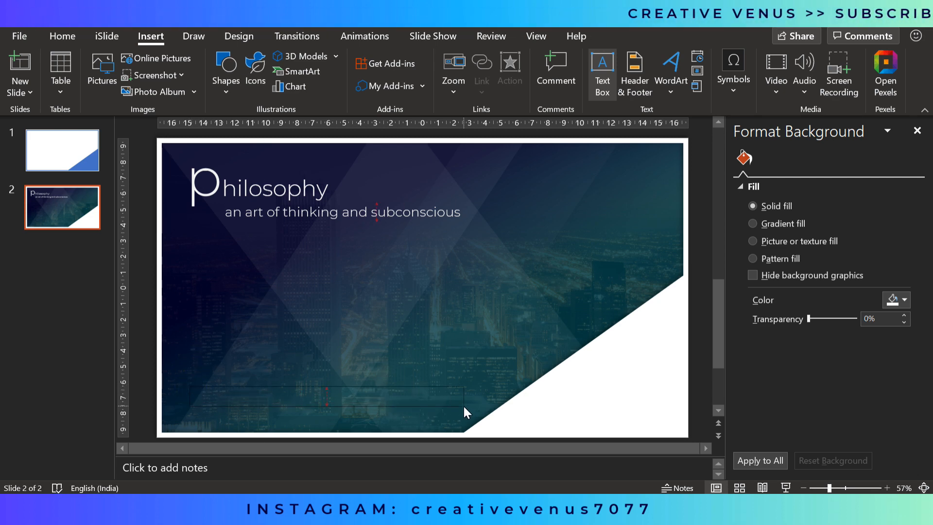
{"action": "left_click", "coordinate": [326, 397]}
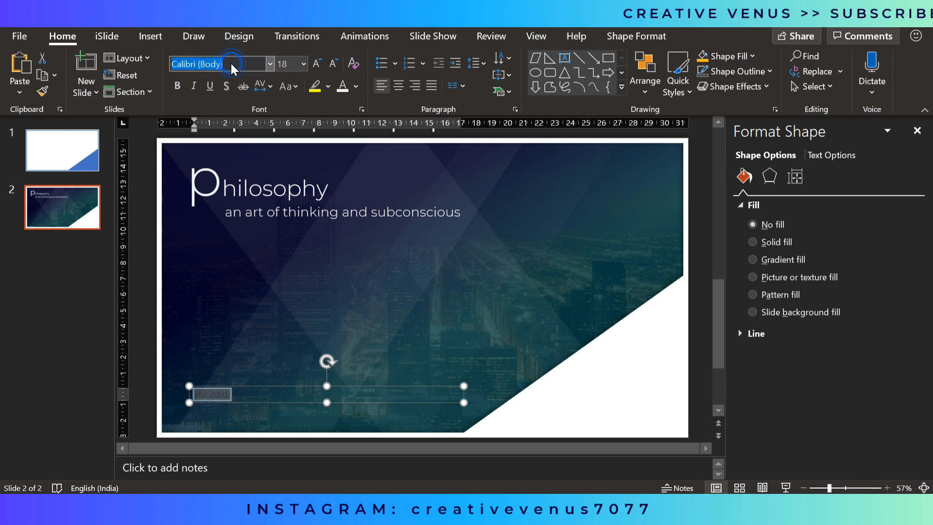
{"action": "type", "text": "Montserrat Light"}
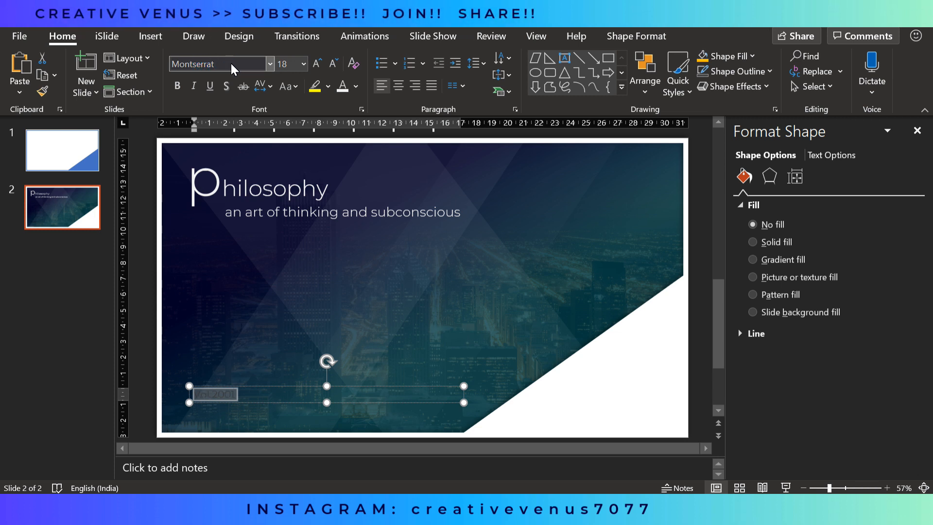
Step: Make the label UPPERCASE and enlarge it to 40 pt in grey
{"action": "left_click", "coordinate": [290, 87]}
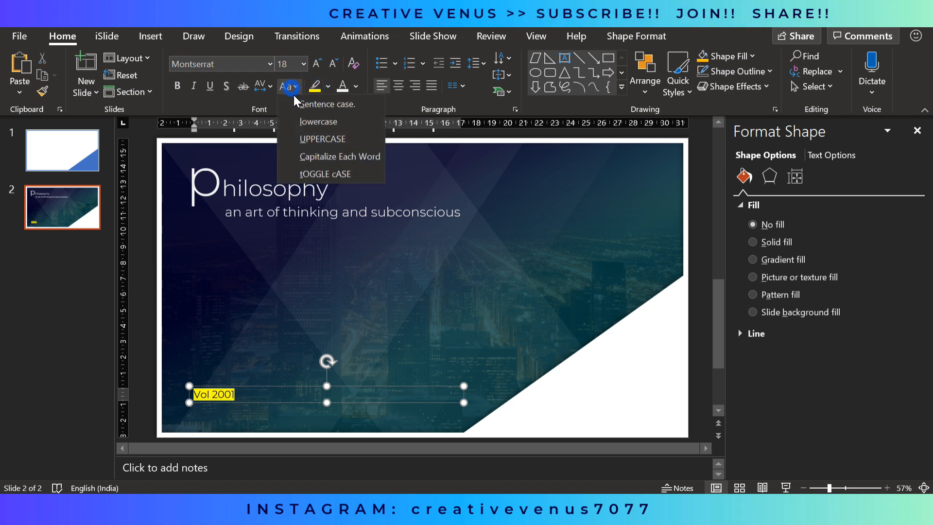
{"action": "left_click", "coordinate": [328, 85]}
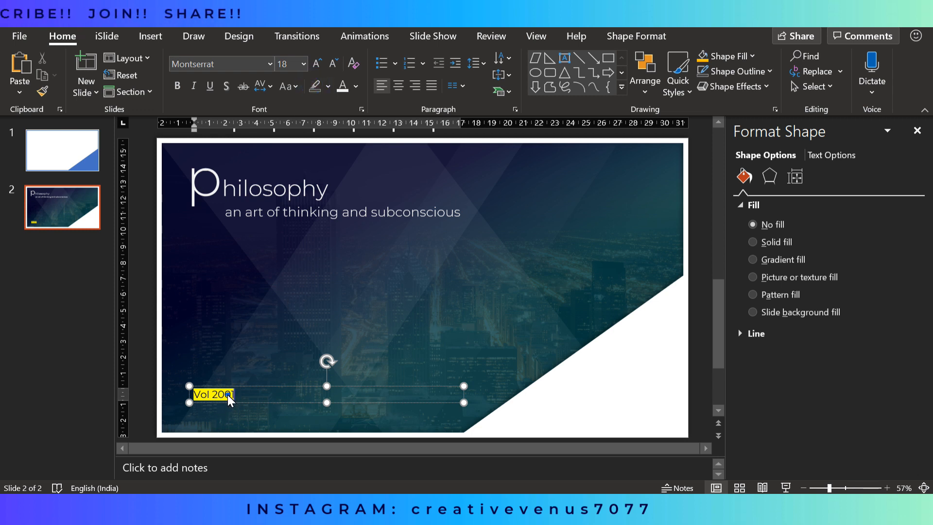
{"action": "left_click", "coordinate": [314, 85]}
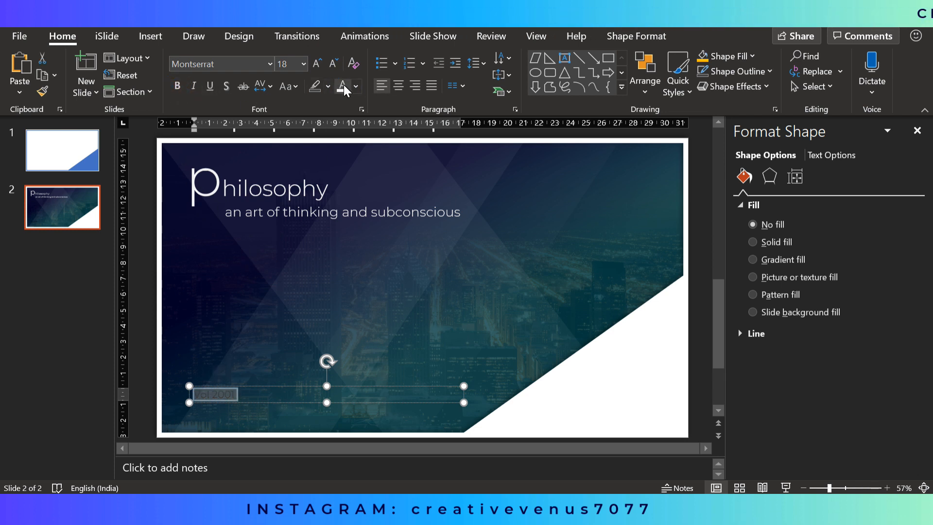
{"action": "left_click", "coordinate": [315, 64]}
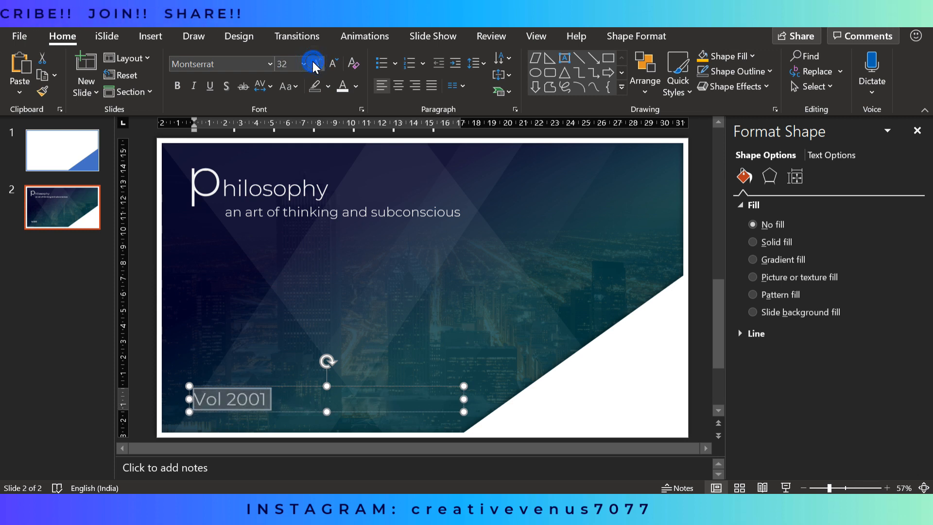
{"action": "left_click", "coordinate": [315, 60]}
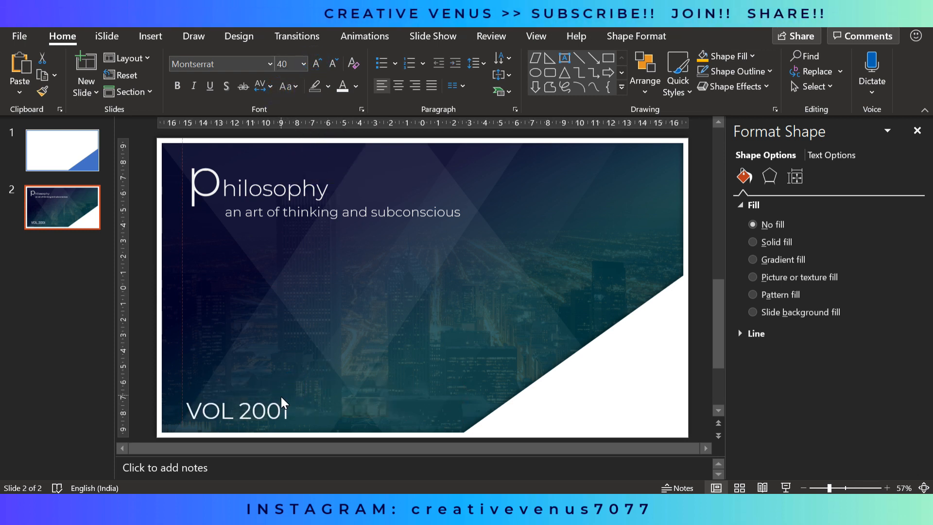
{"action": "left_click", "coordinate": [832, 155]}
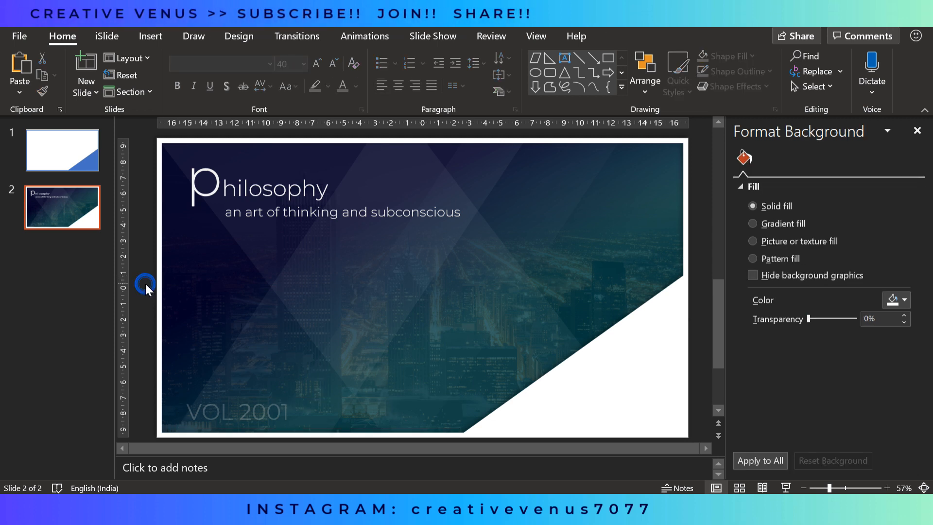
Step: Add a bold grey Montserrat letter 'p' at 54 pt in the white lower-right area
{"action": "left_click", "coordinate": [151, 36]}
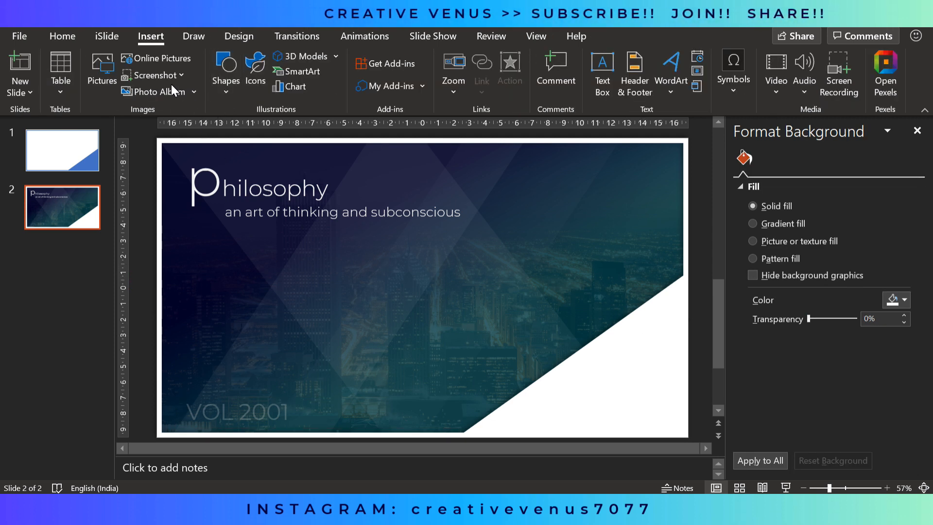
{"action": "mouse_move", "coordinate": [216, 188]}
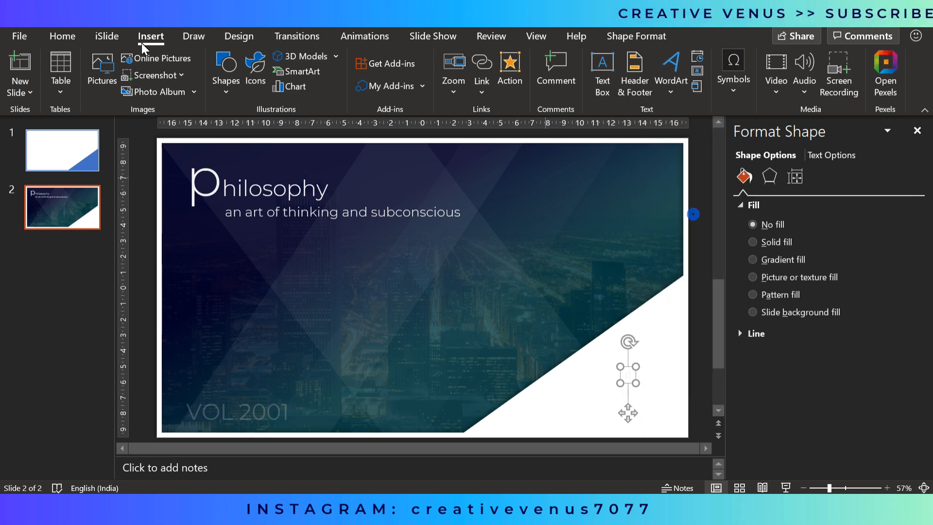
{"action": "left_click", "coordinate": [352, 86]}
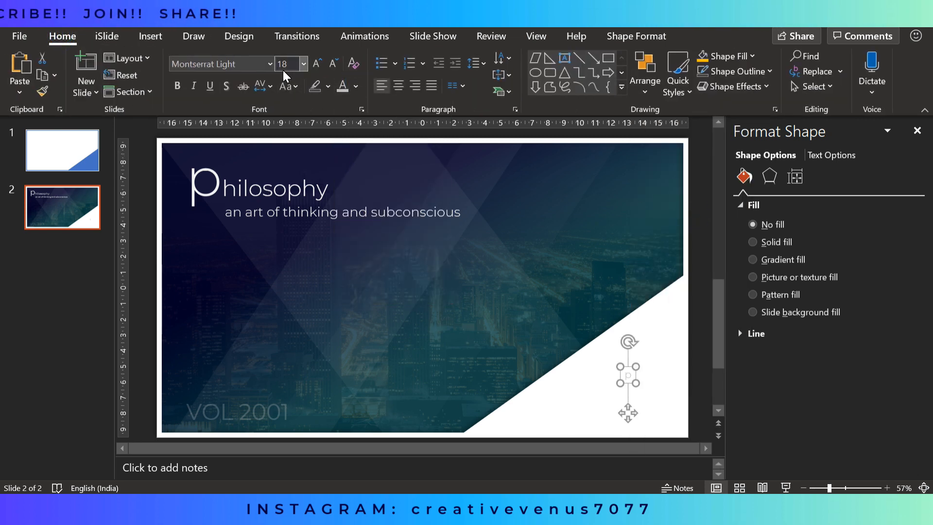
{"action": "left_click", "coordinate": [315, 64]}
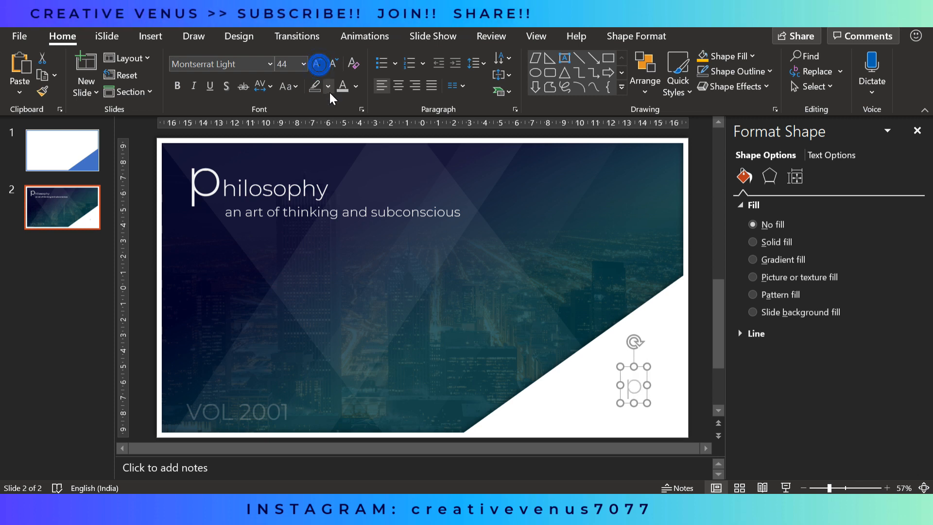
{"action": "left_click", "coordinate": [356, 86]}
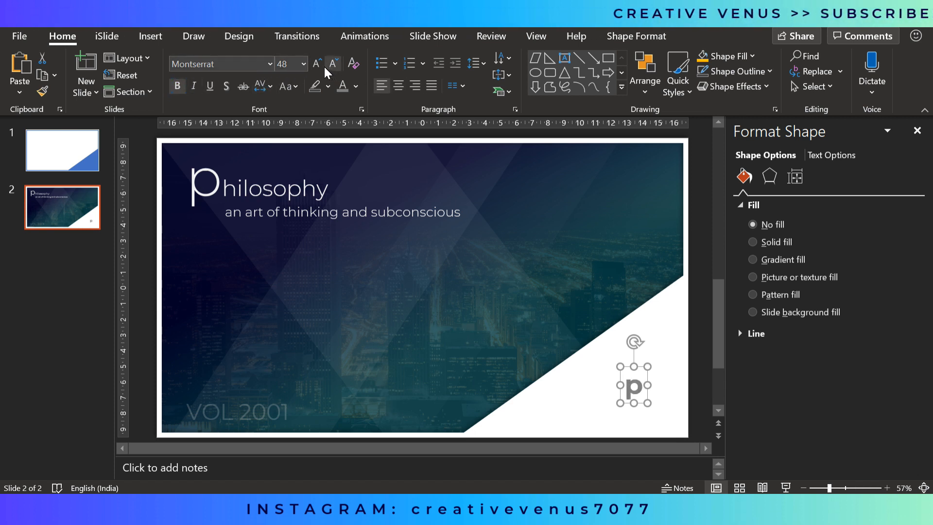
{"action": "left_click", "coordinate": [316, 63]}
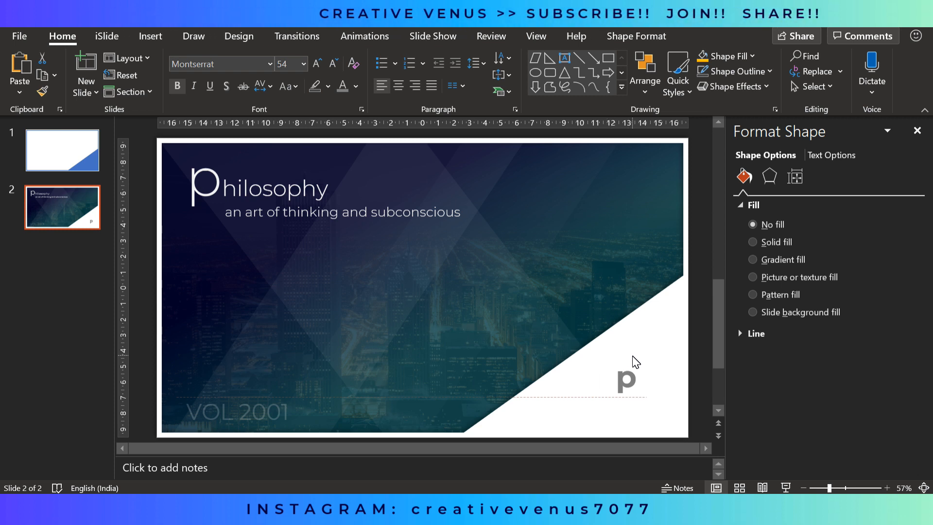
{"action": "left_click", "coordinate": [625, 377]}
{"action": "type", "text": "P"}
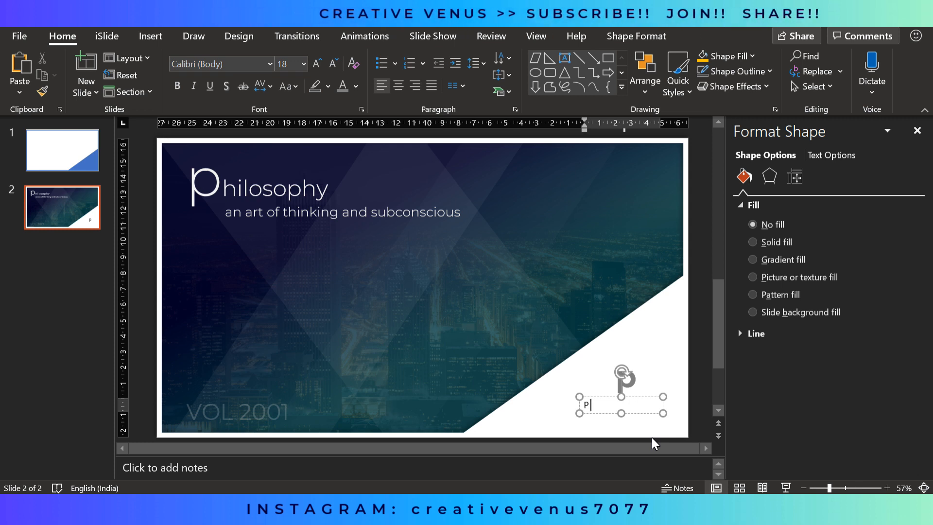
Step: Type 'company' under the p in Montserrat Light, shrink to 14 pt, and centre it
{"action": "type", "text": "company"}
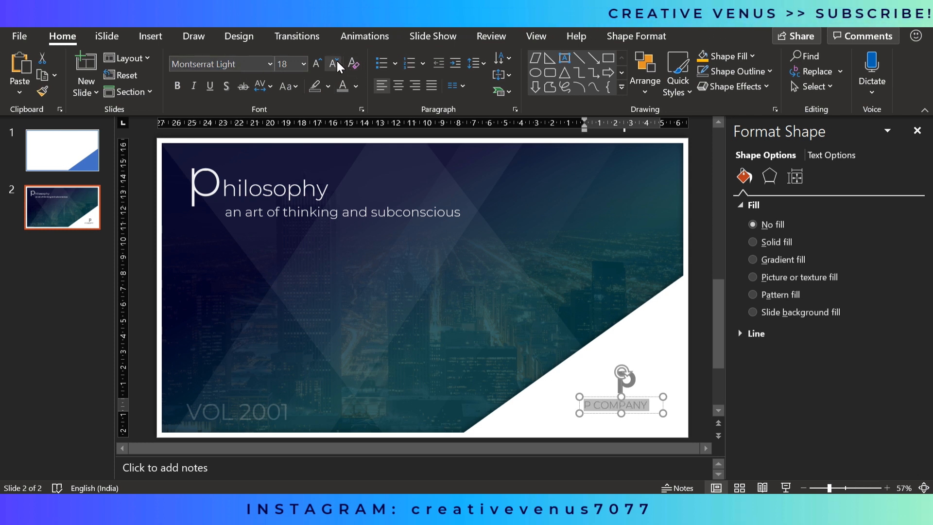
{"action": "left_click", "coordinate": [332, 64]}
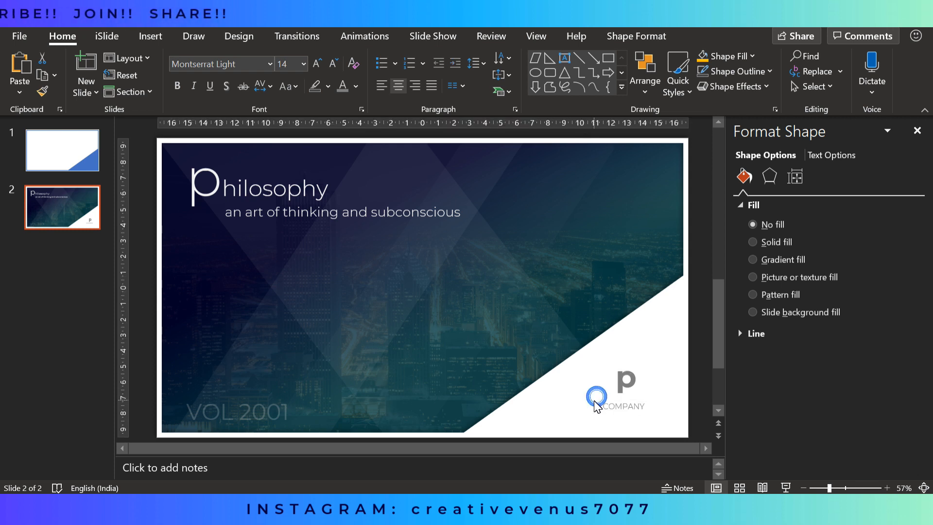
{"action": "left_click", "coordinate": [597, 393]}
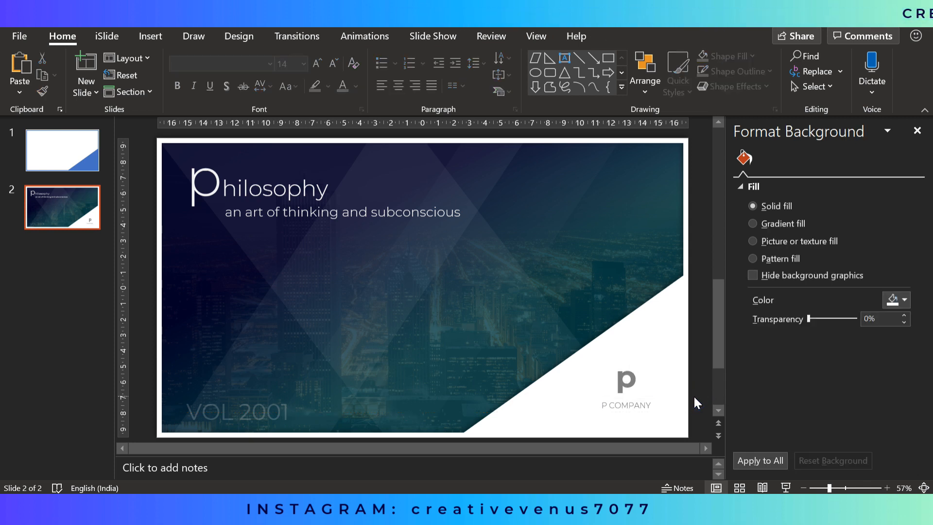
{"action": "left_click", "coordinate": [625, 375]}
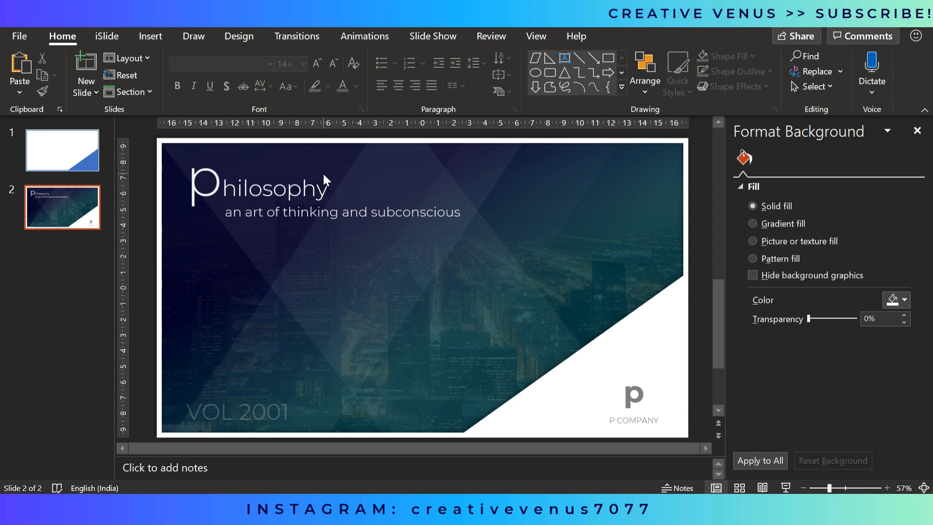
{"action": "left_click", "coordinate": [150, 36]}
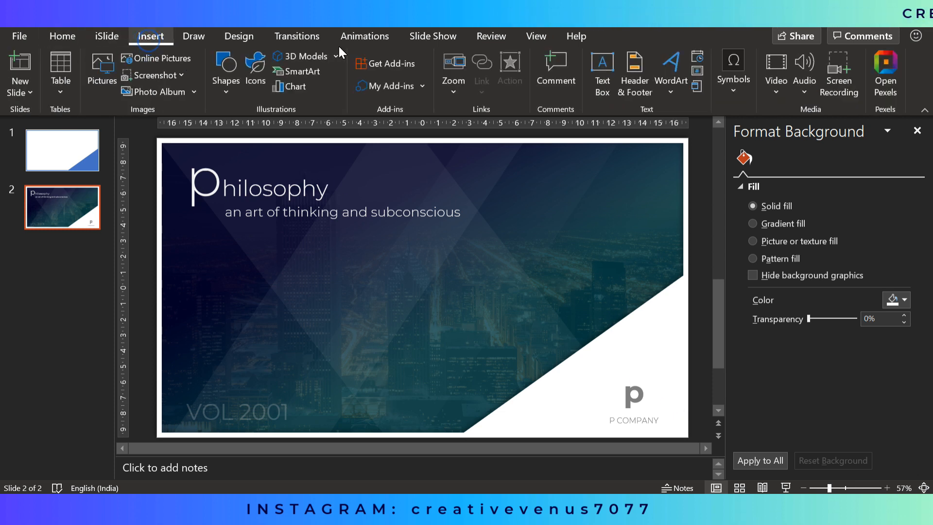
Step: Add a justified 9 pt Montserrat Light Lorem ipsum paragraph below the subtitle
{"action": "left_click", "coordinate": [602, 72]}
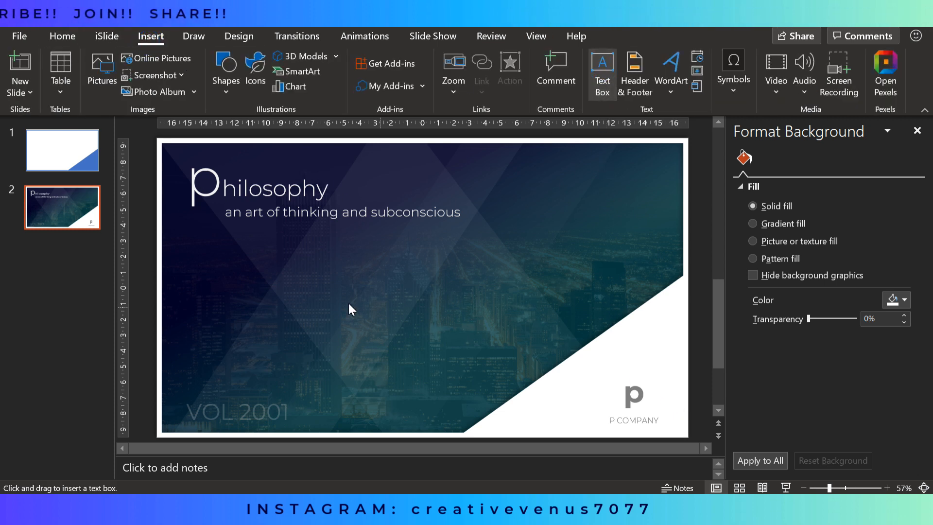
{"action": "mouse_move", "coordinate": [263, 276]}
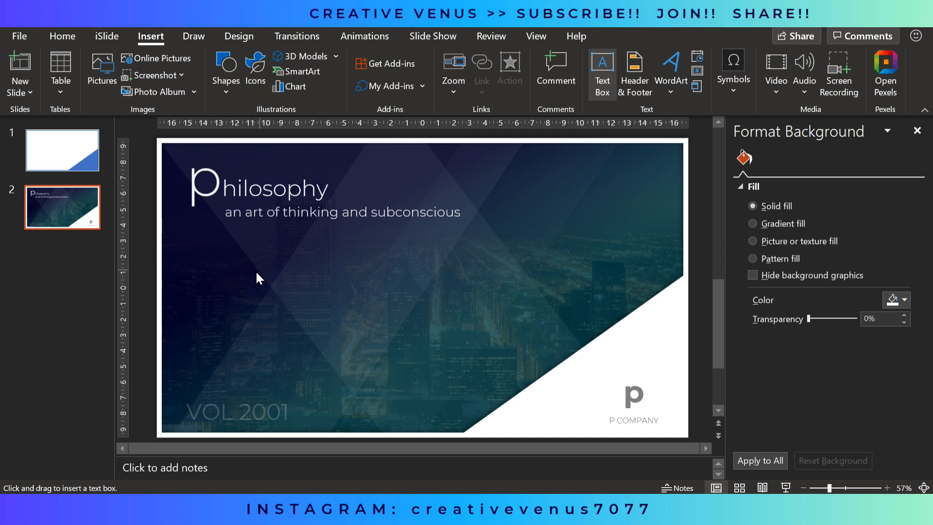
{"action": "mouse_move", "coordinate": [236, 278]}
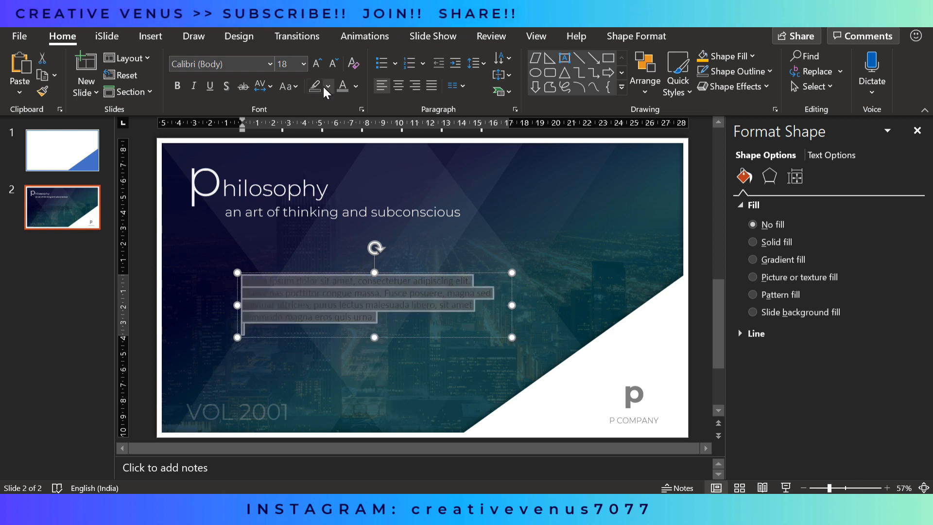
{"action": "left_click", "coordinate": [353, 86]}
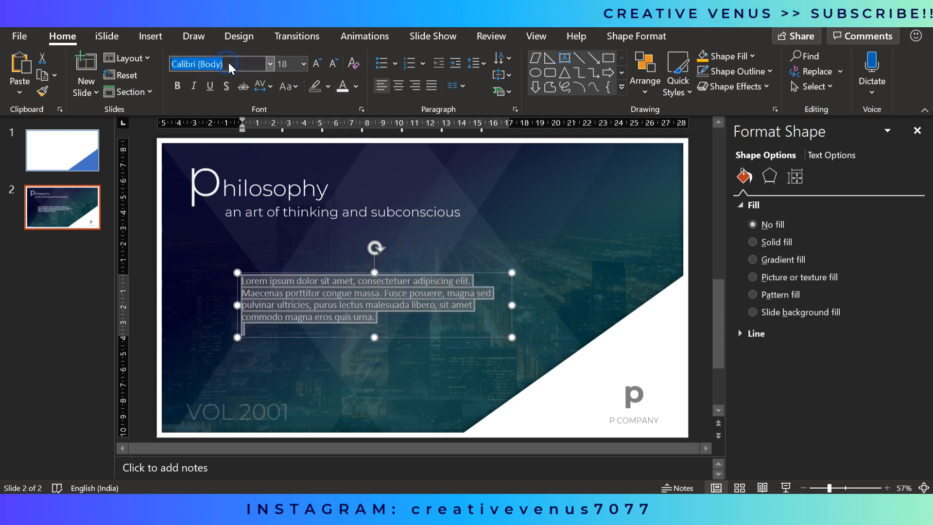
{"action": "type", "text": "Montserrat Light"}
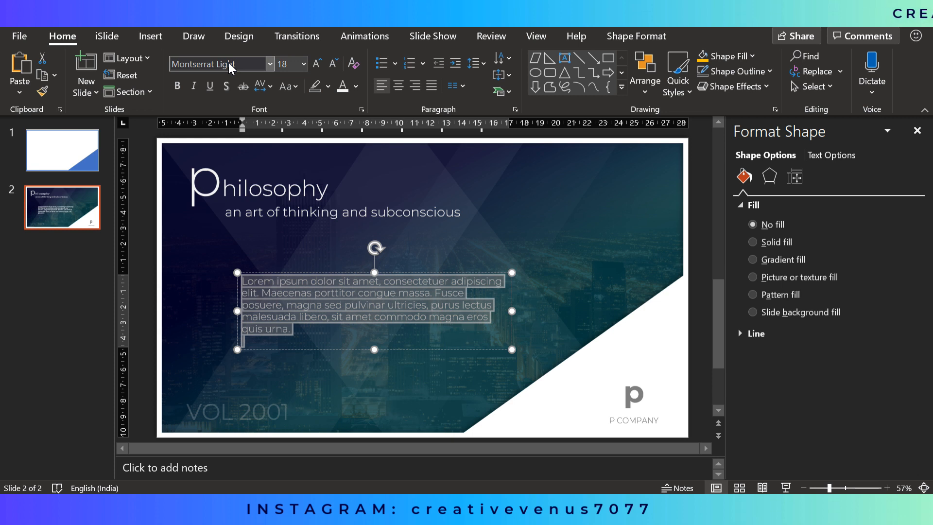
{"action": "left_click", "coordinate": [331, 63]}
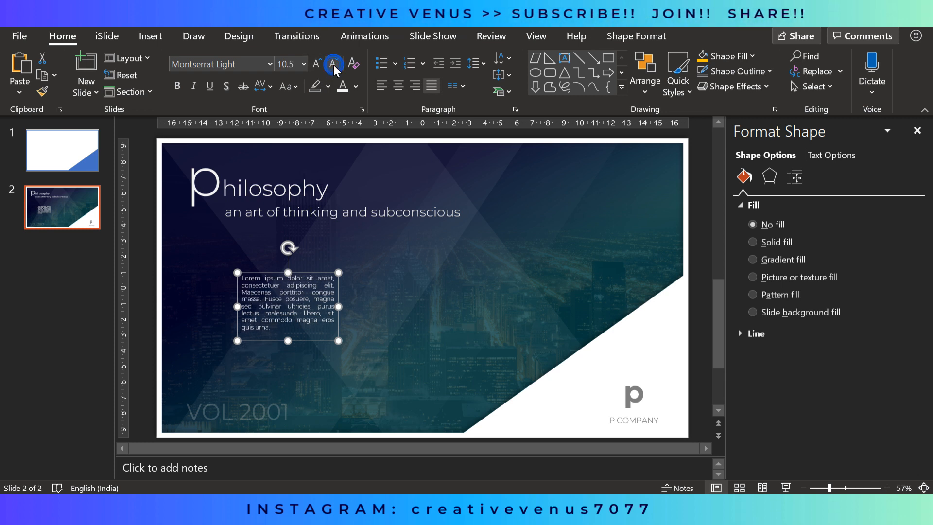
{"action": "left_click", "coordinate": [331, 64]}
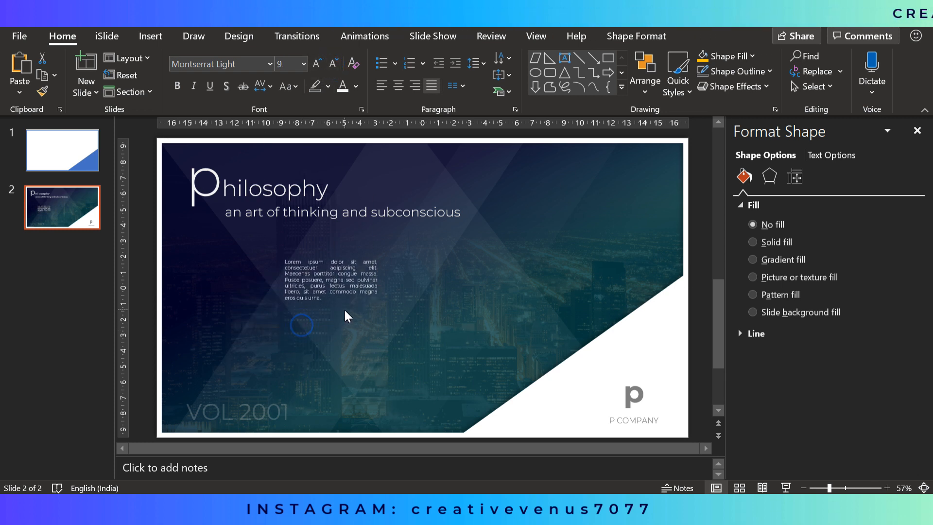
{"action": "left_click", "coordinate": [330, 280]}
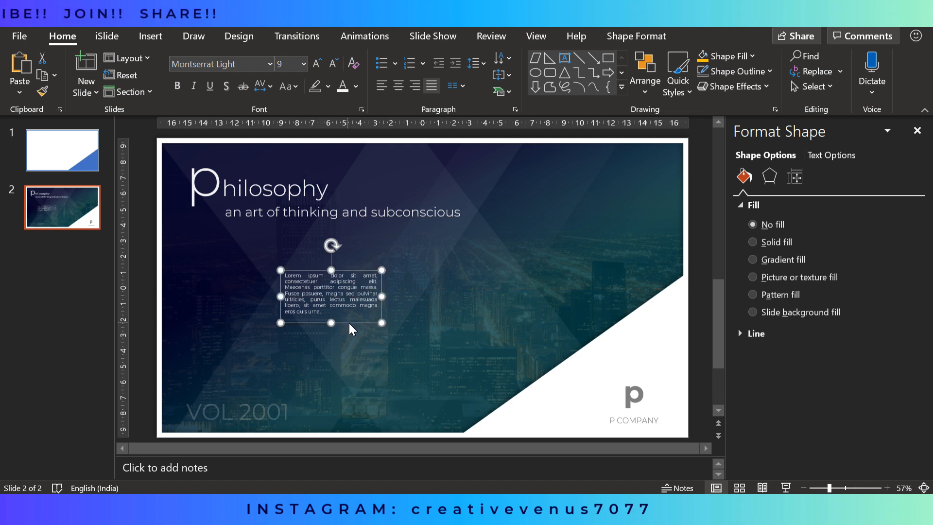